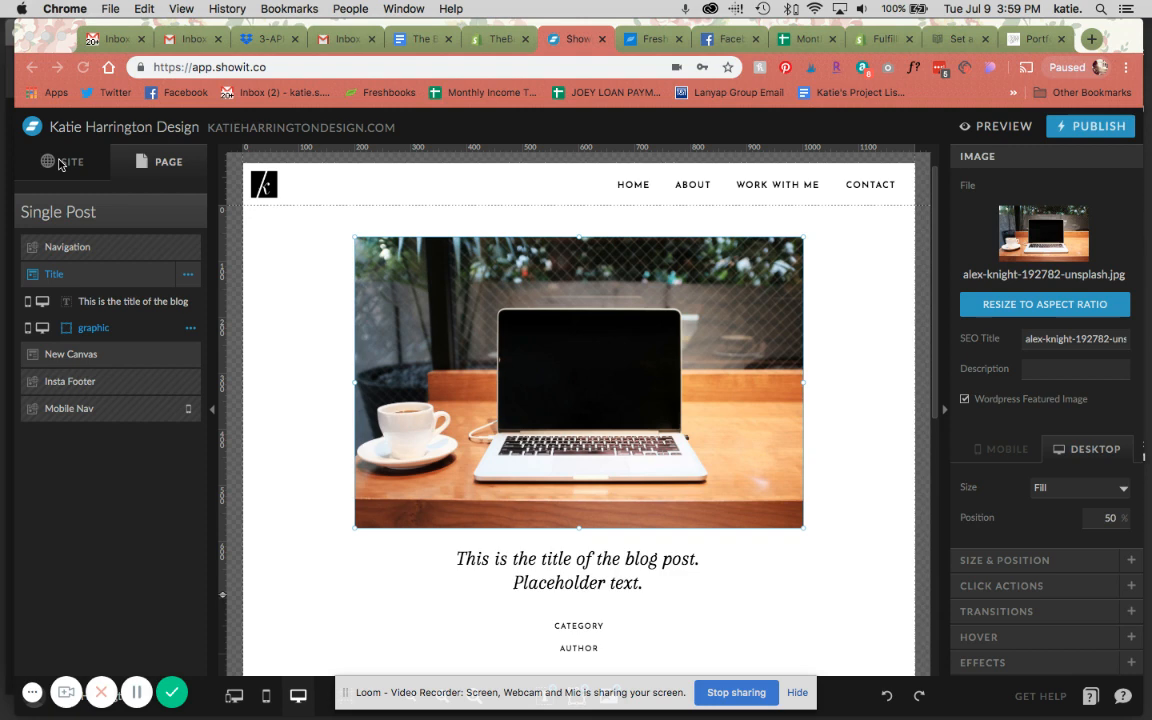
# Step: Show the site's pages and blog templates, then inspect the featured post image
pyautogui.click(1075, 245)
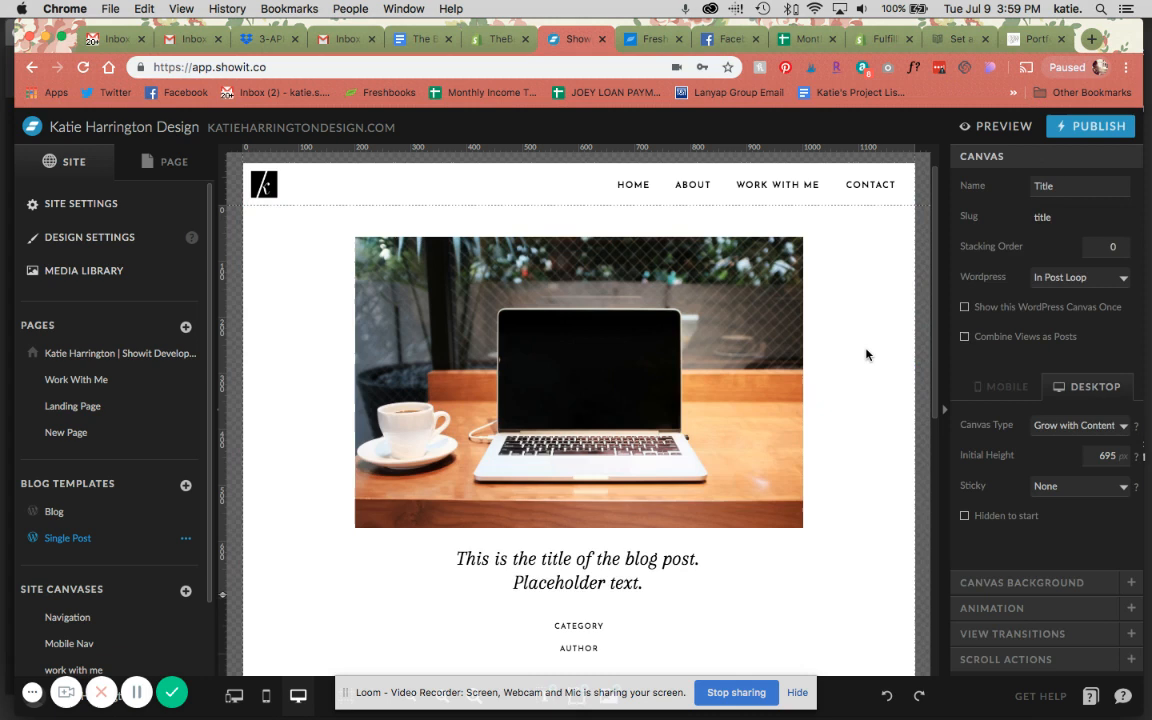
pyautogui.click(578, 382)
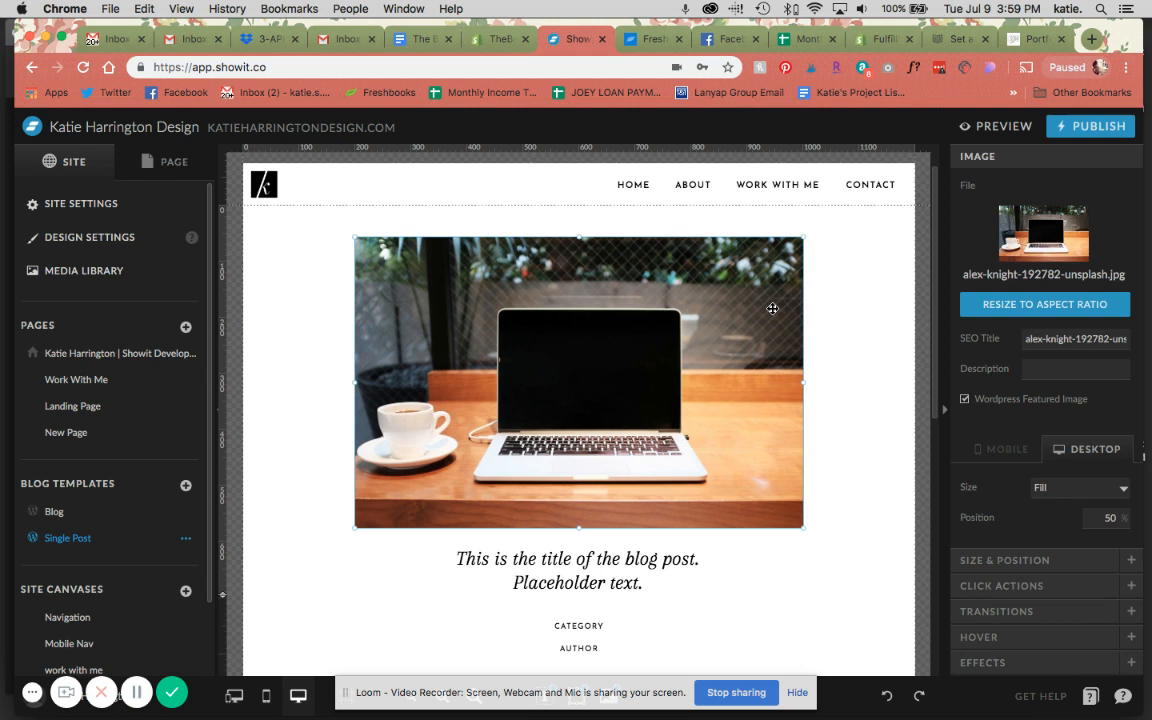
pyautogui.moveTo(849, 402)
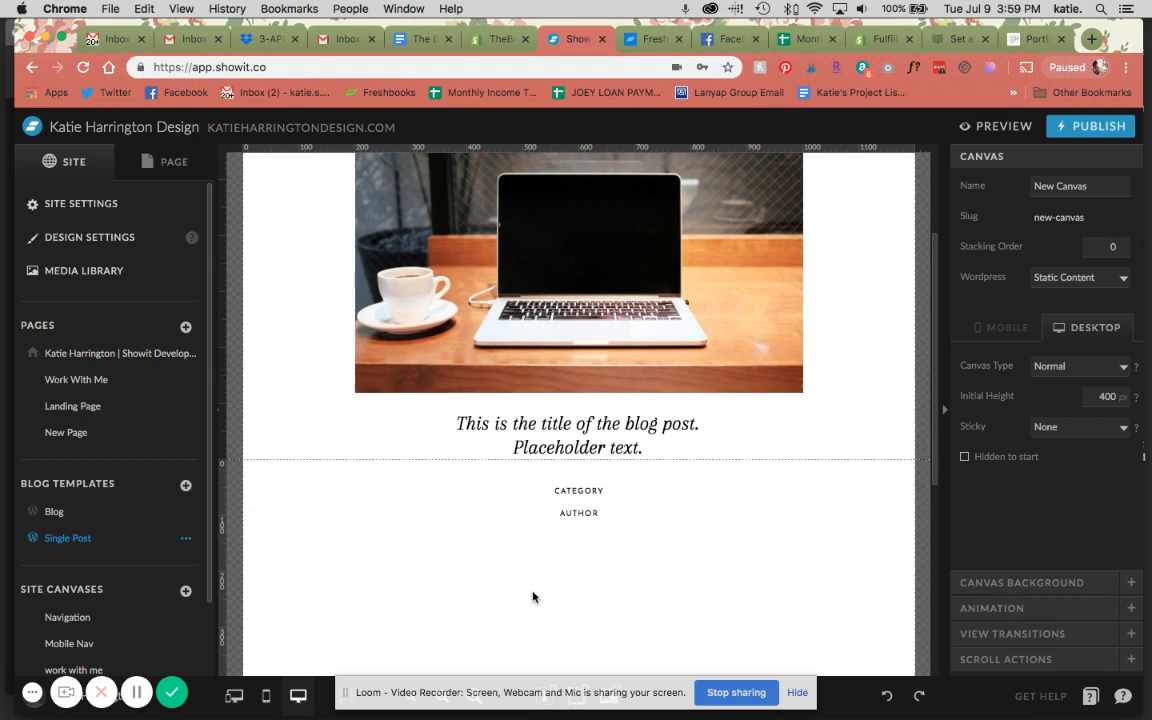
pyautogui.click(577, 435)
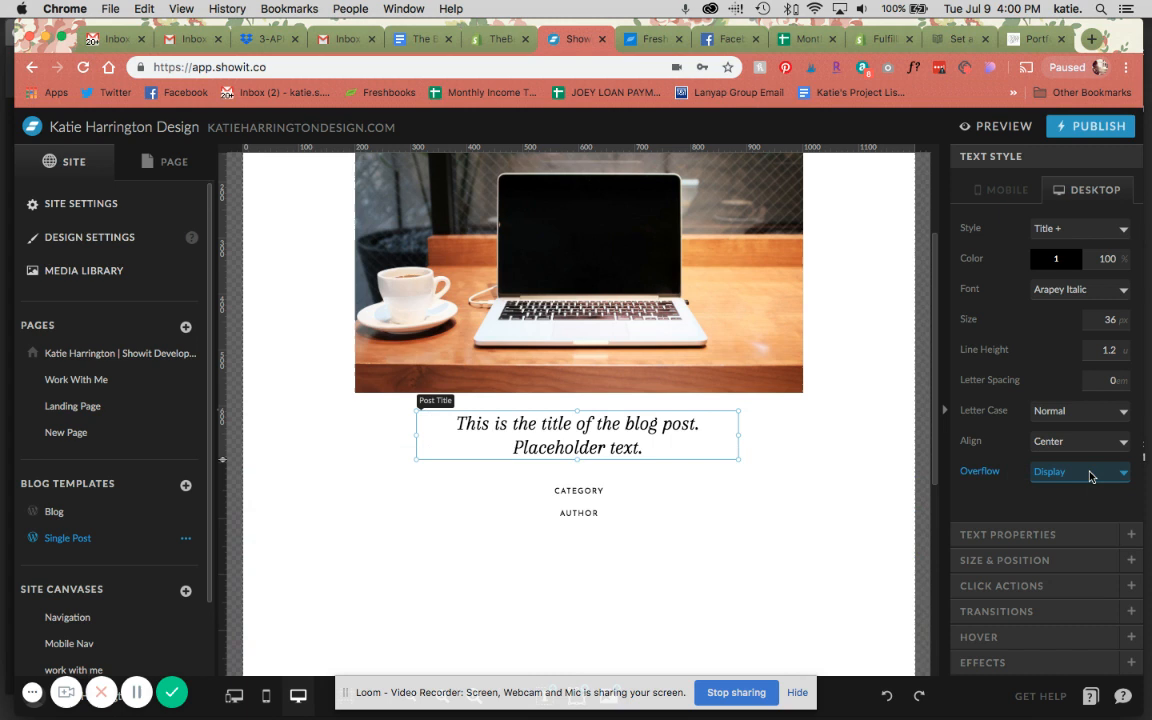
pyautogui.moveTo(755, 418)
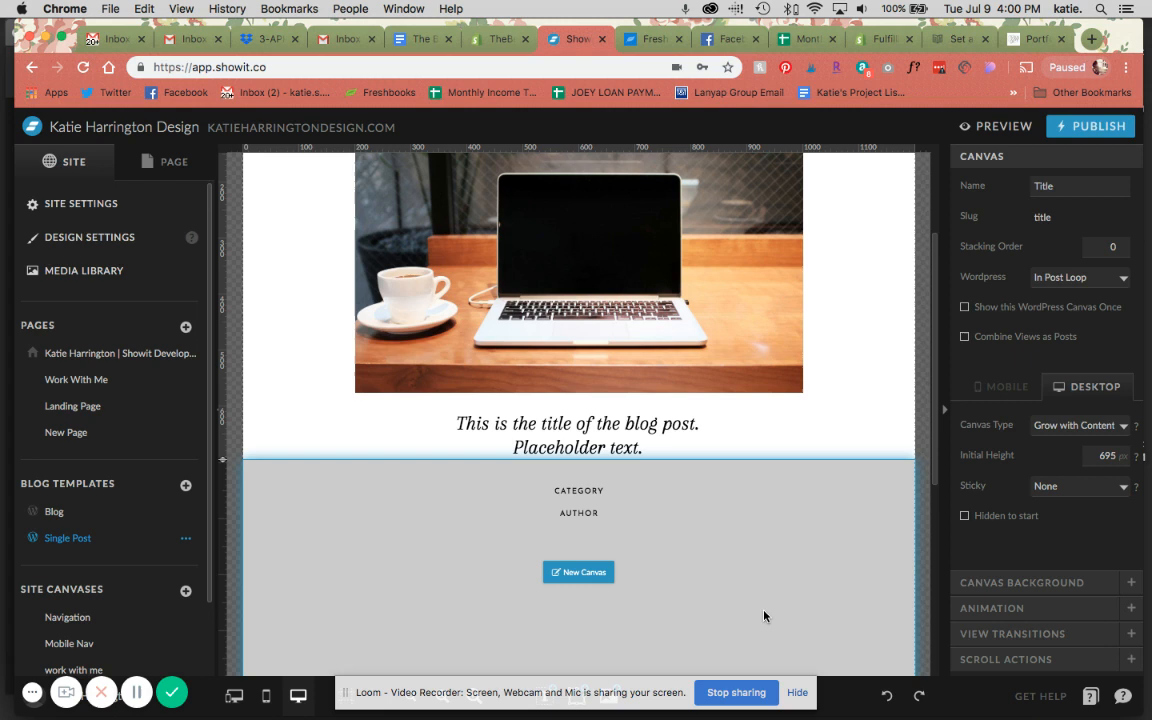
# Step: Rename the canvas below the title to Content, keeping Category on Post Top Category
pyautogui.click(159, 161)
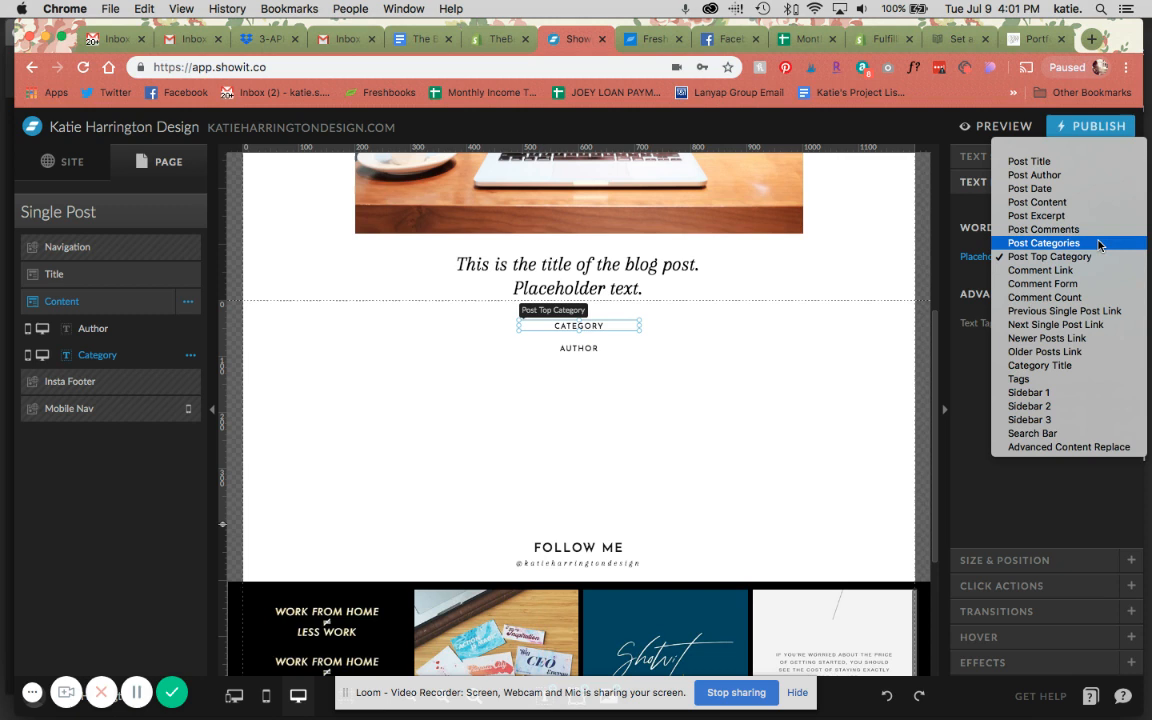
pyautogui.click(1049, 256)
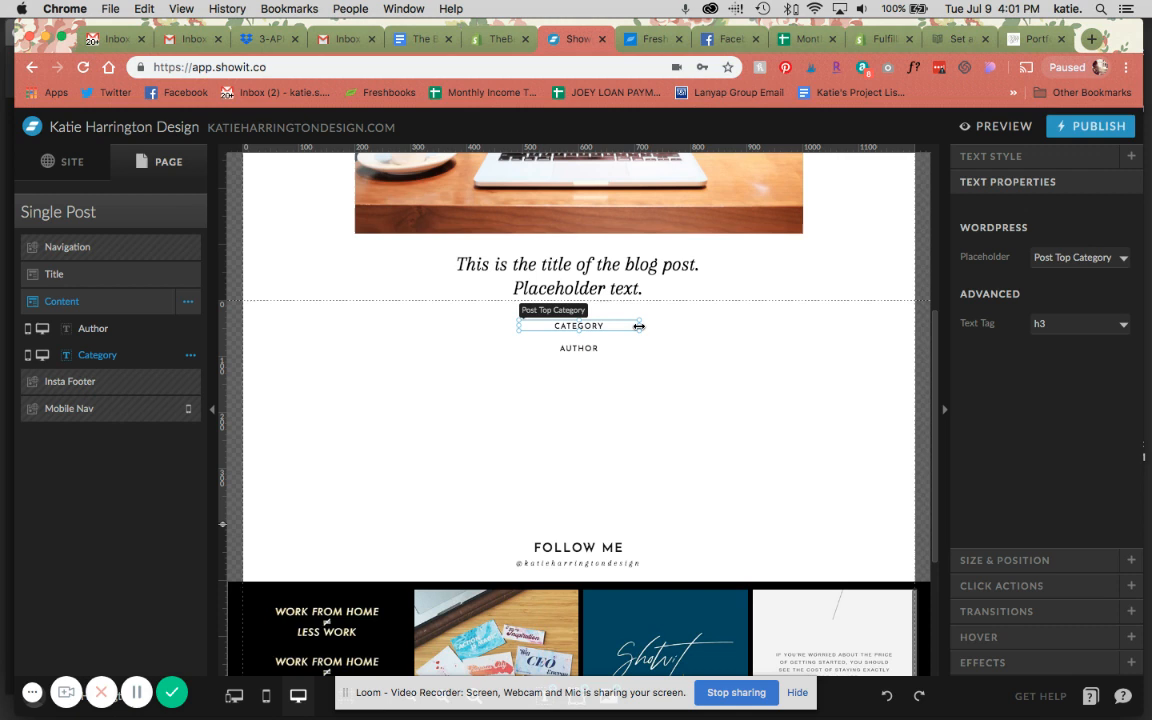
pyautogui.moveTo(810, 362)
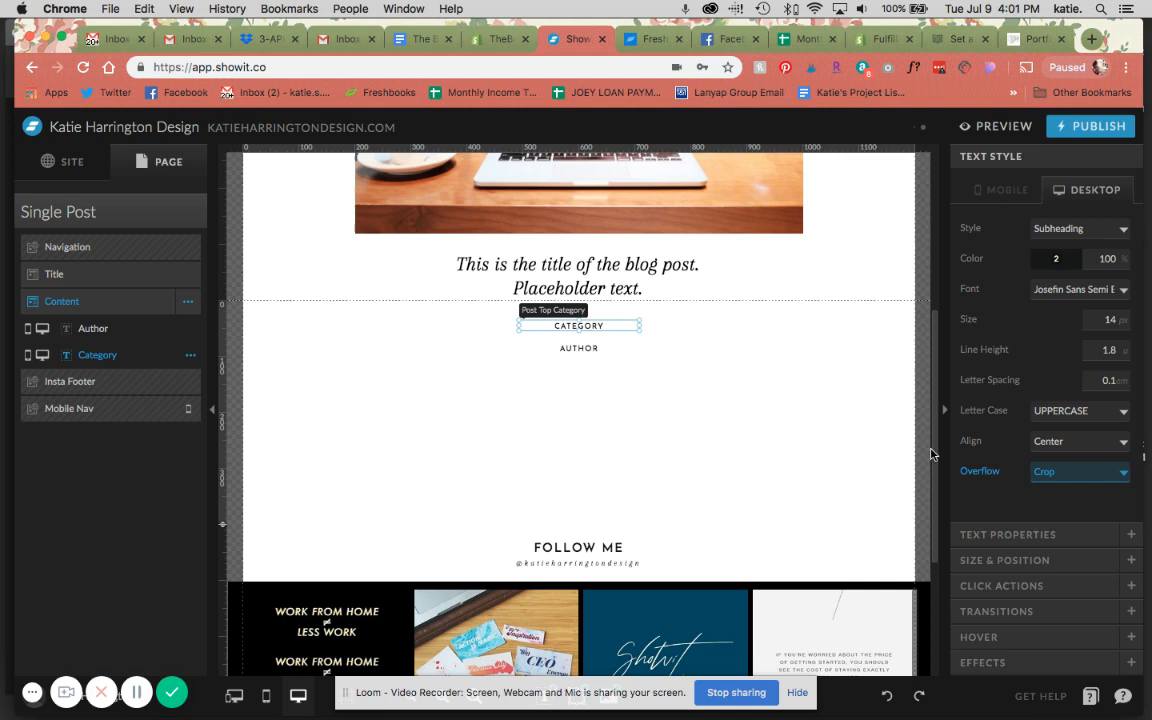
pyautogui.click(93, 328)
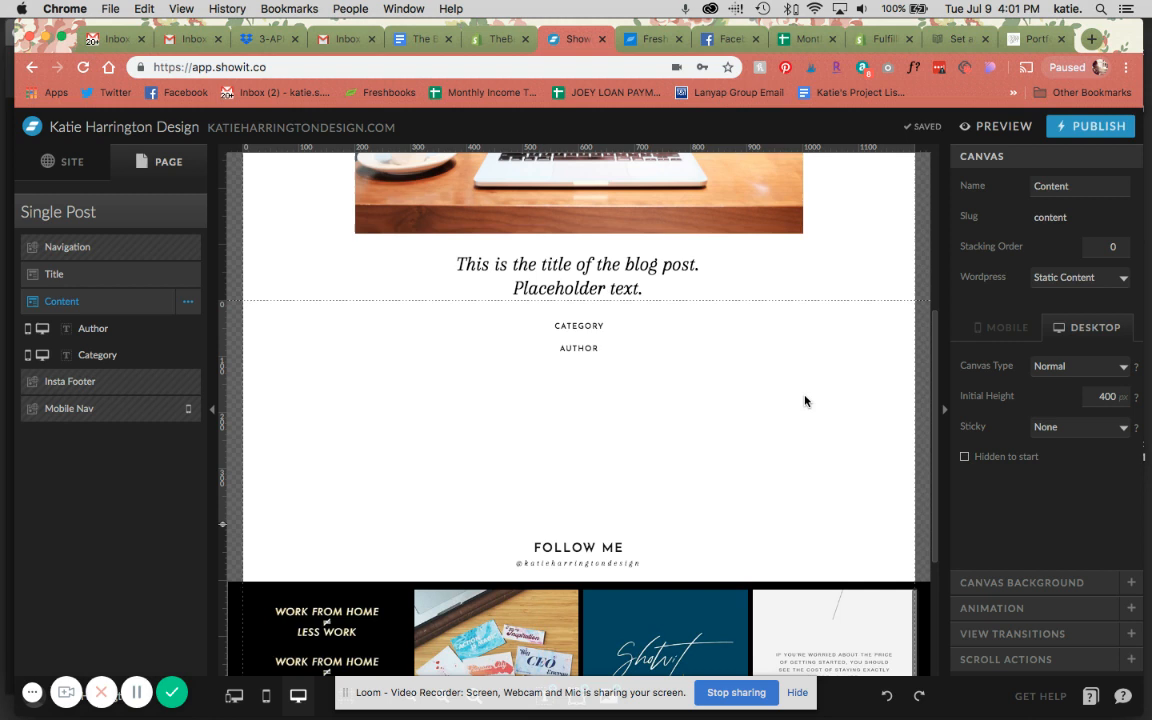
# Step: Check that the author text's WordPress placeholder stays on Post Author
pyautogui.click(578, 347)
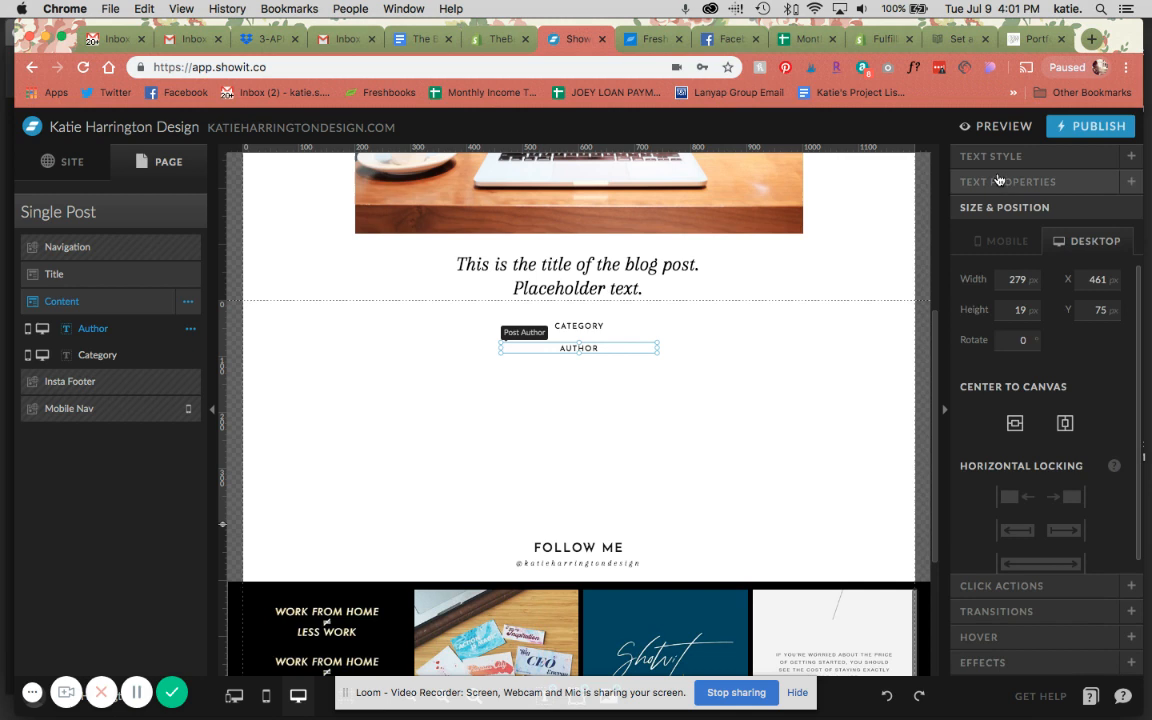
pyautogui.click(1007, 181)
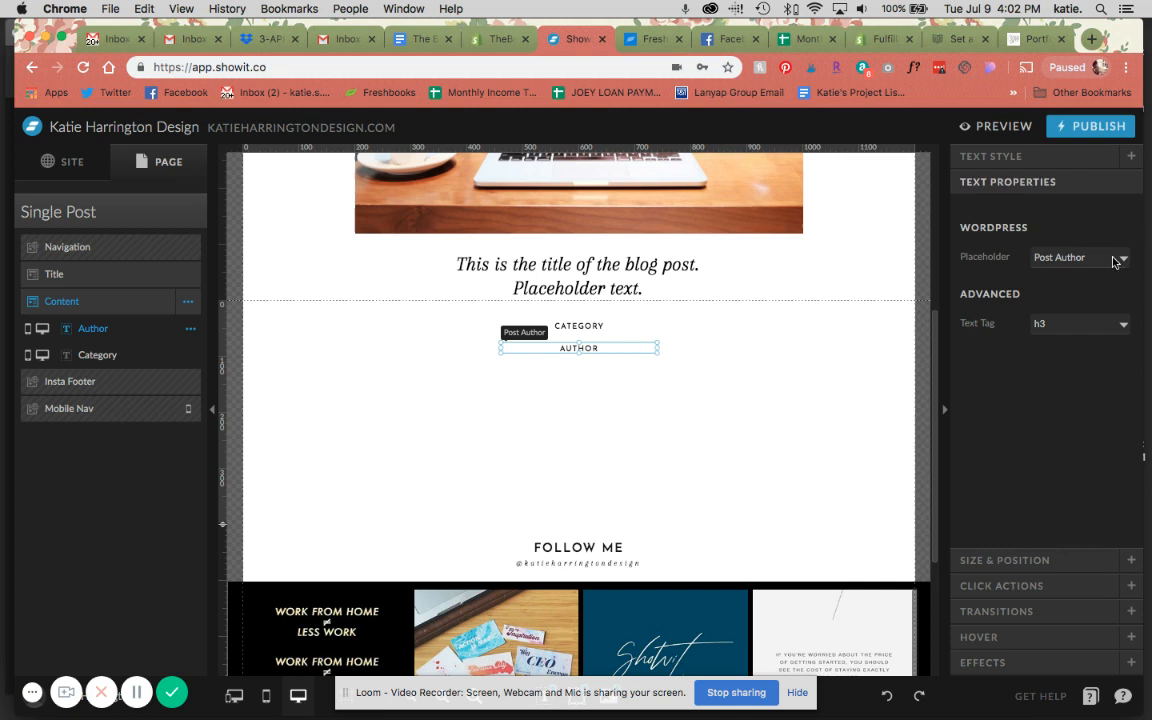
pyautogui.click(1078, 257)
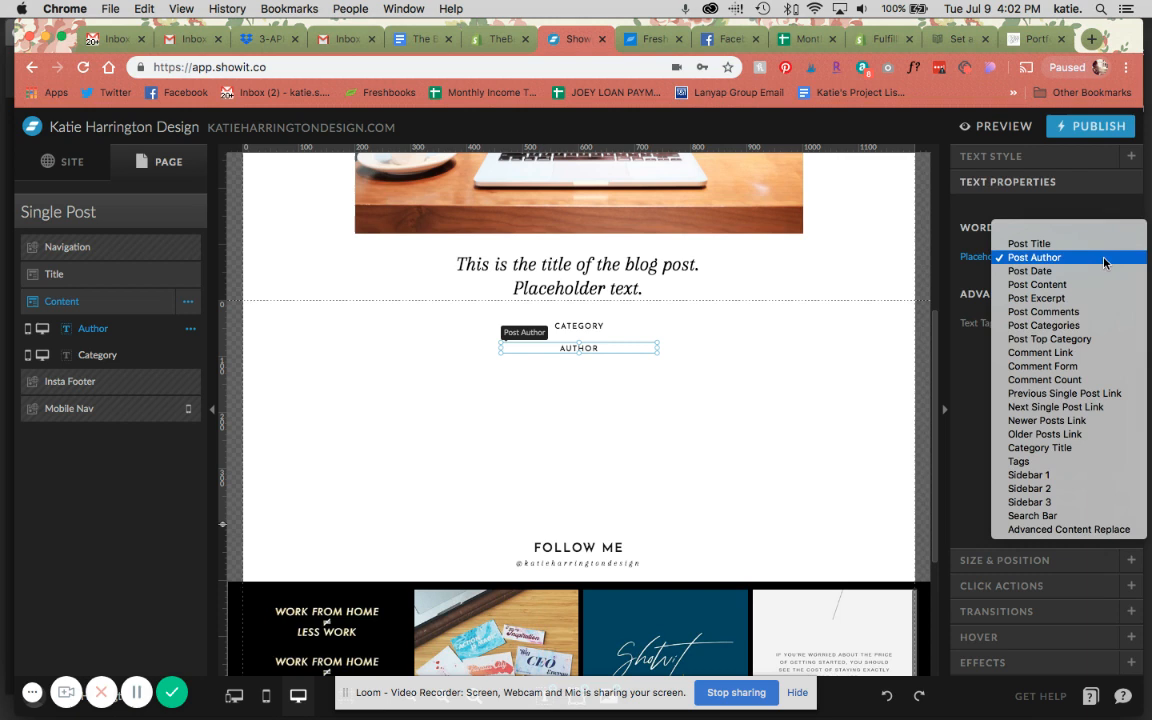
pyautogui.moveTo(1044, 379)
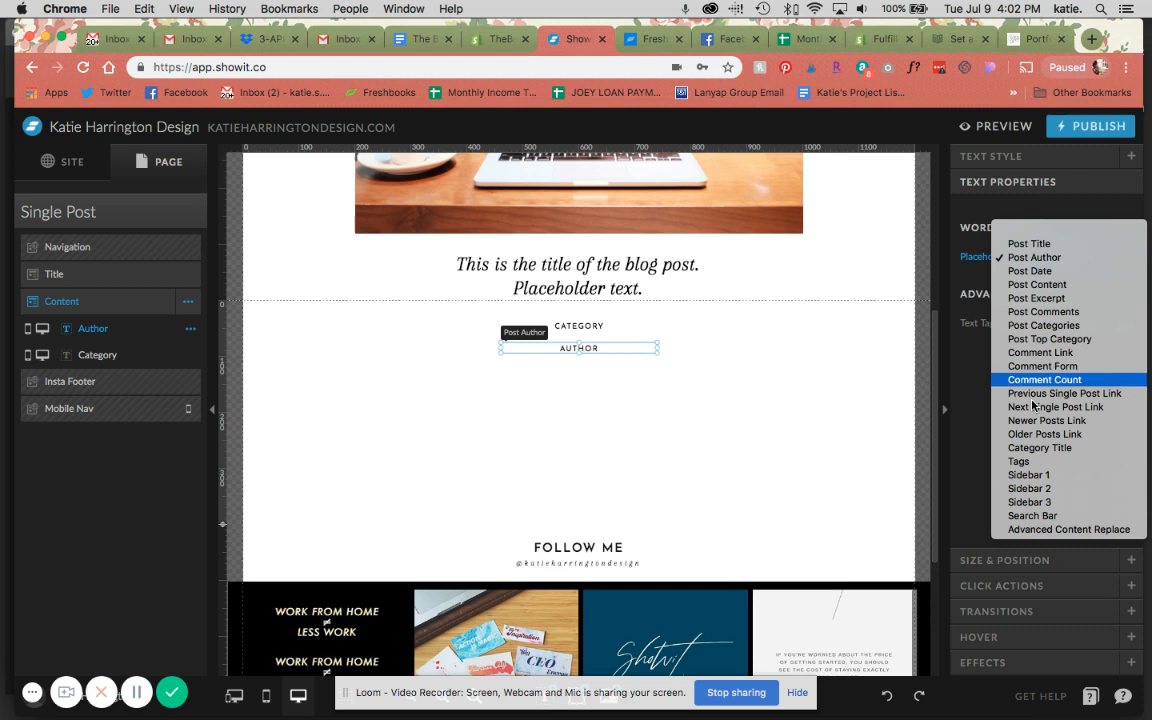
pyautogui.moveTo(1032, 515)
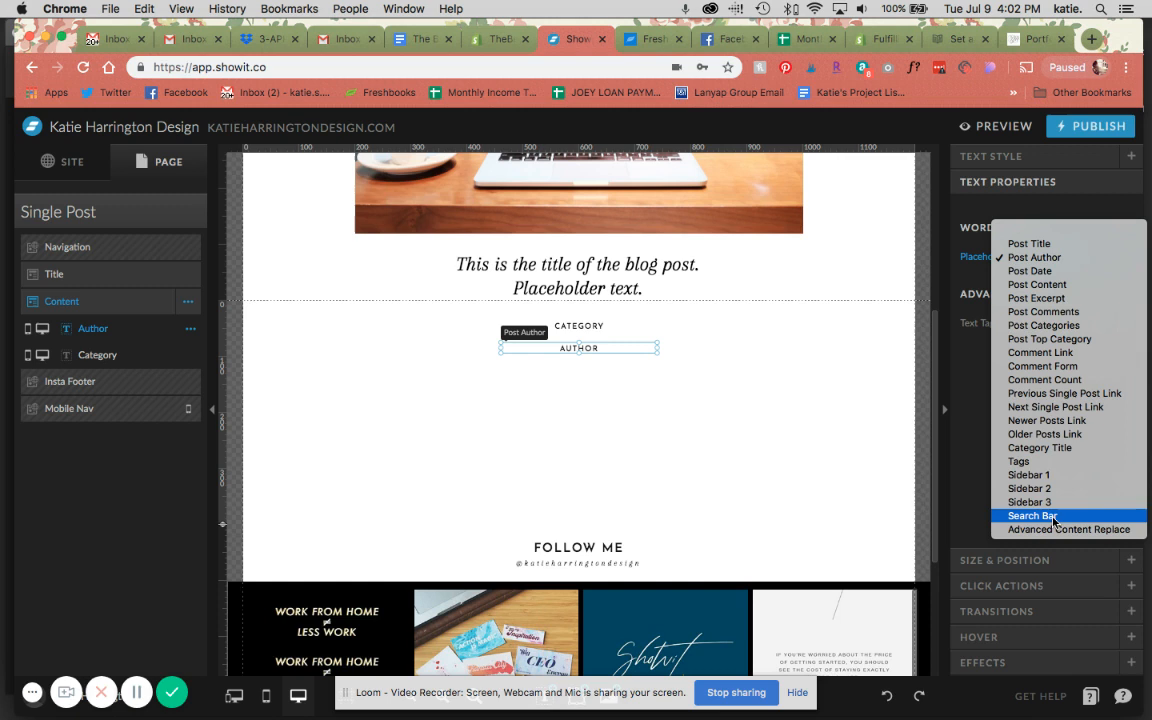
pyautogui.moveTo(1040, 447)
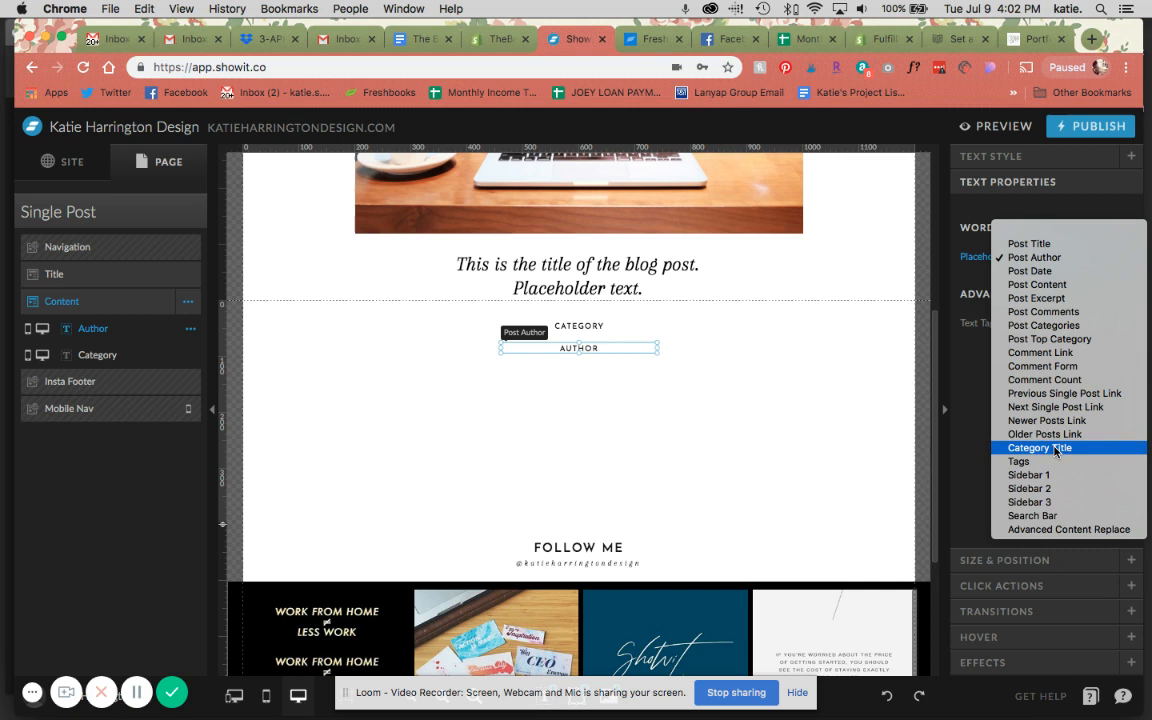
pyautogui.moveTo(1040, 352)
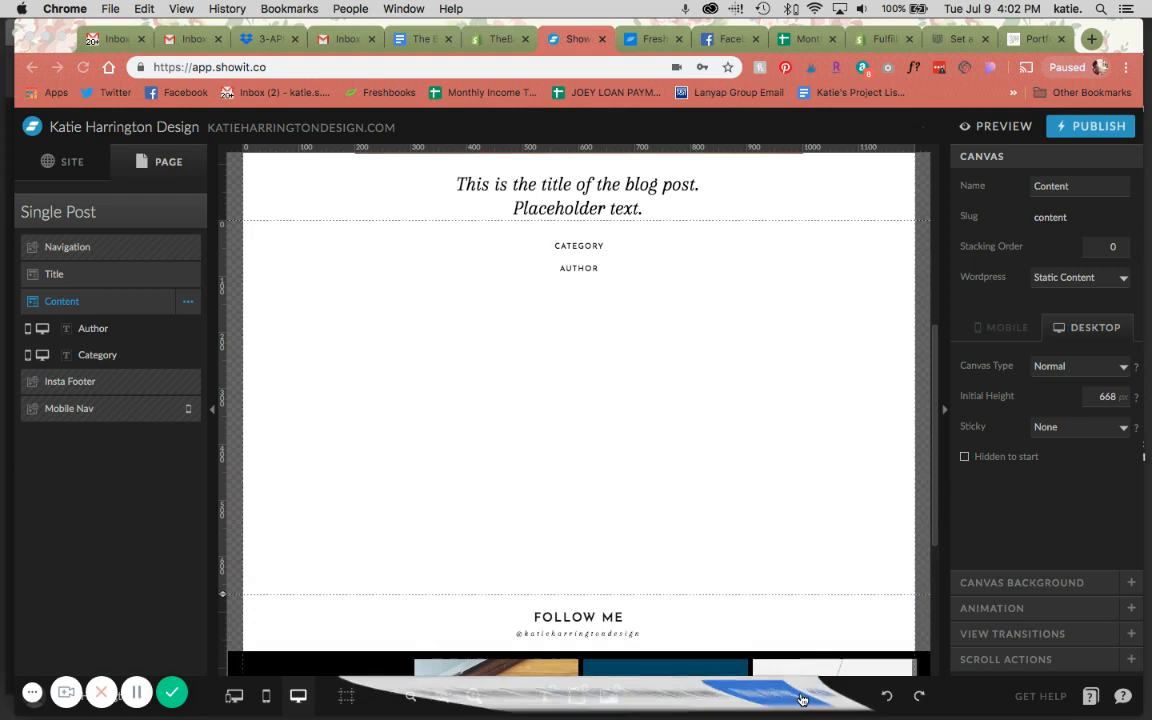
# Step: Add a lorem ipsum paragraph text box below Author in the Content canvas
pyautogui.click(1091, 39)
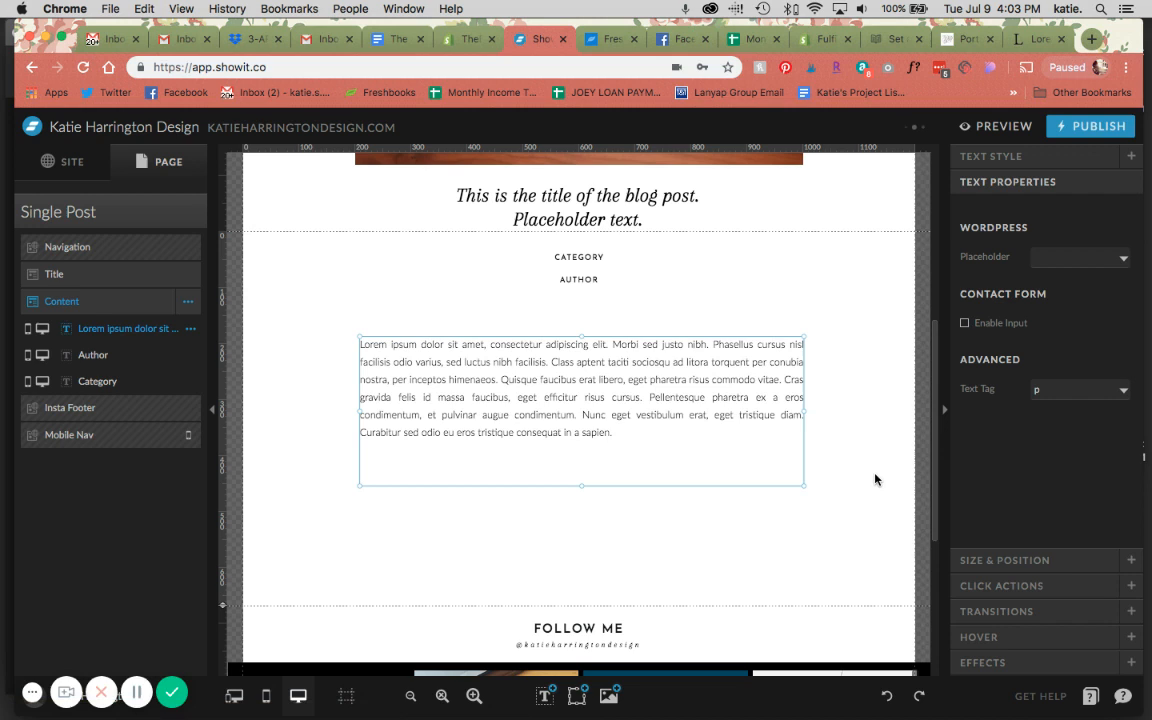
# Step: Left-align and shorten the paragraph, then set the Content canvas to Grow with Content
pyautogui.click(990, 156)
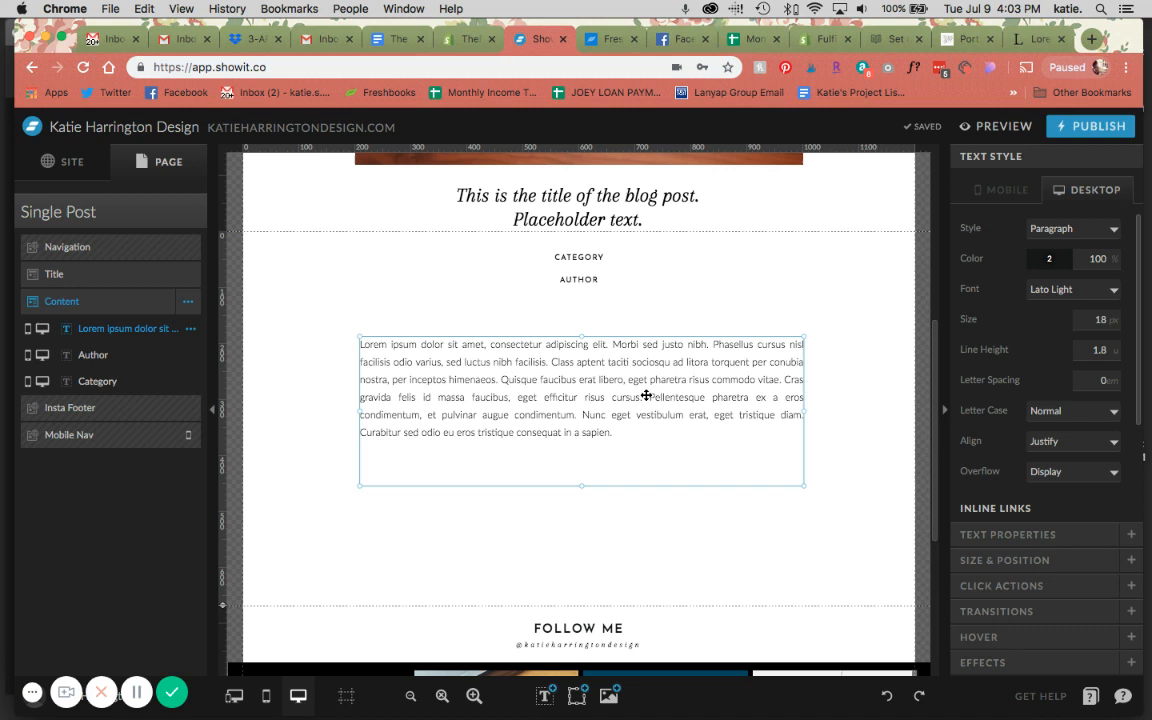
pyautogui.click(1073, 441)
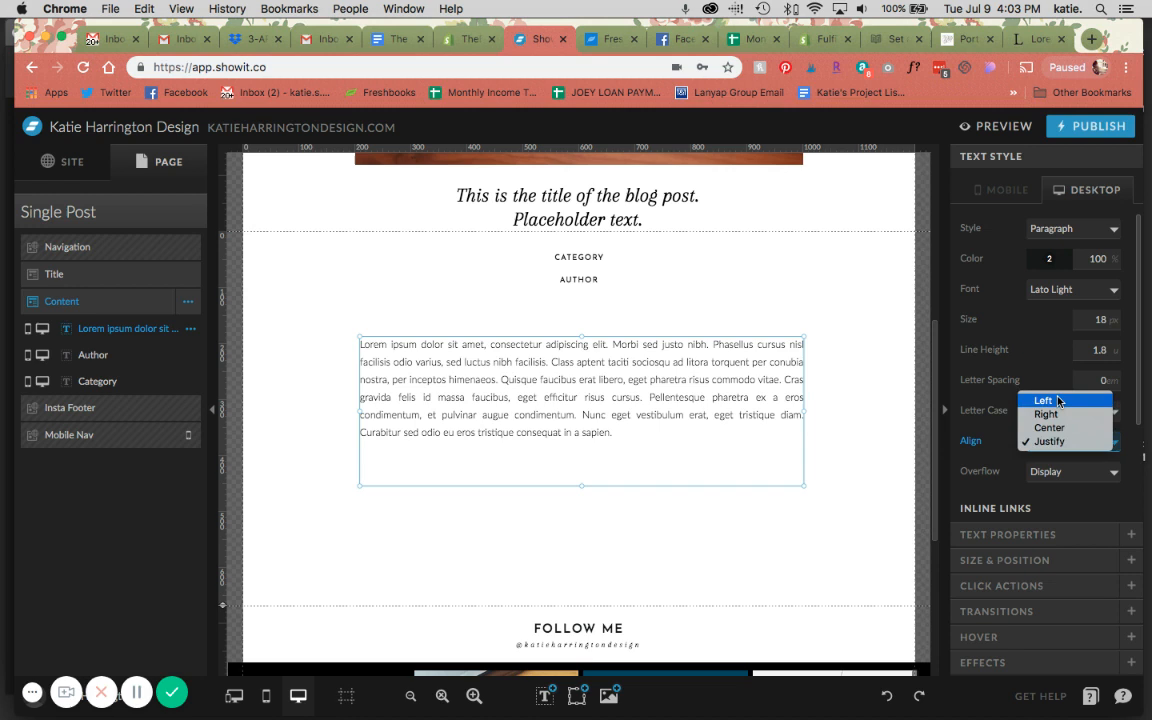
pyautogui.click(1043, 400)
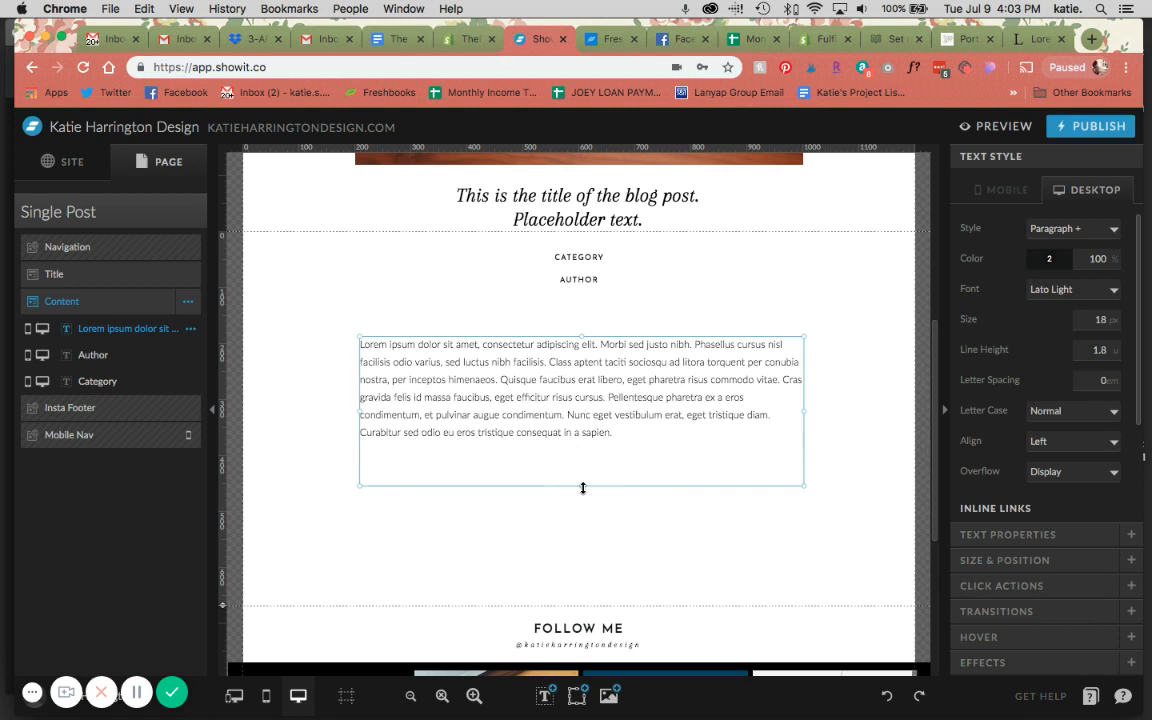
pyautogui.moveTo(583, 487); pyautogui.dragTo(583, 432)
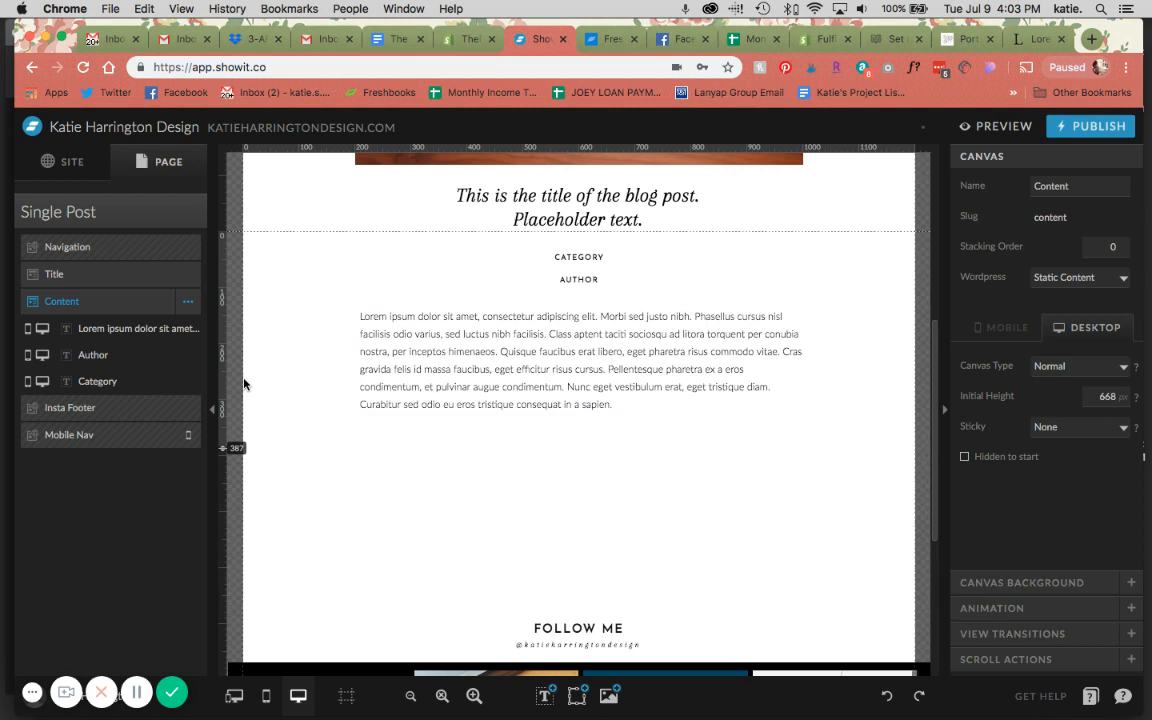
pyautogui.click(1080, 366)
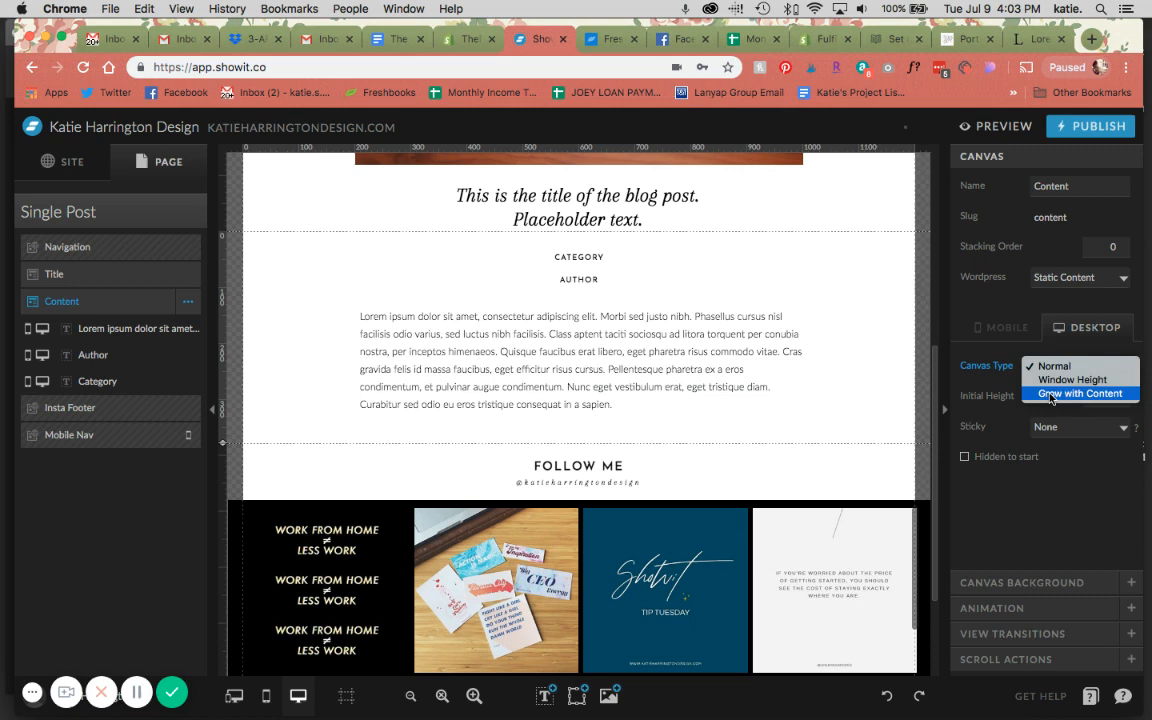
pyautogui.click(1079, 393)
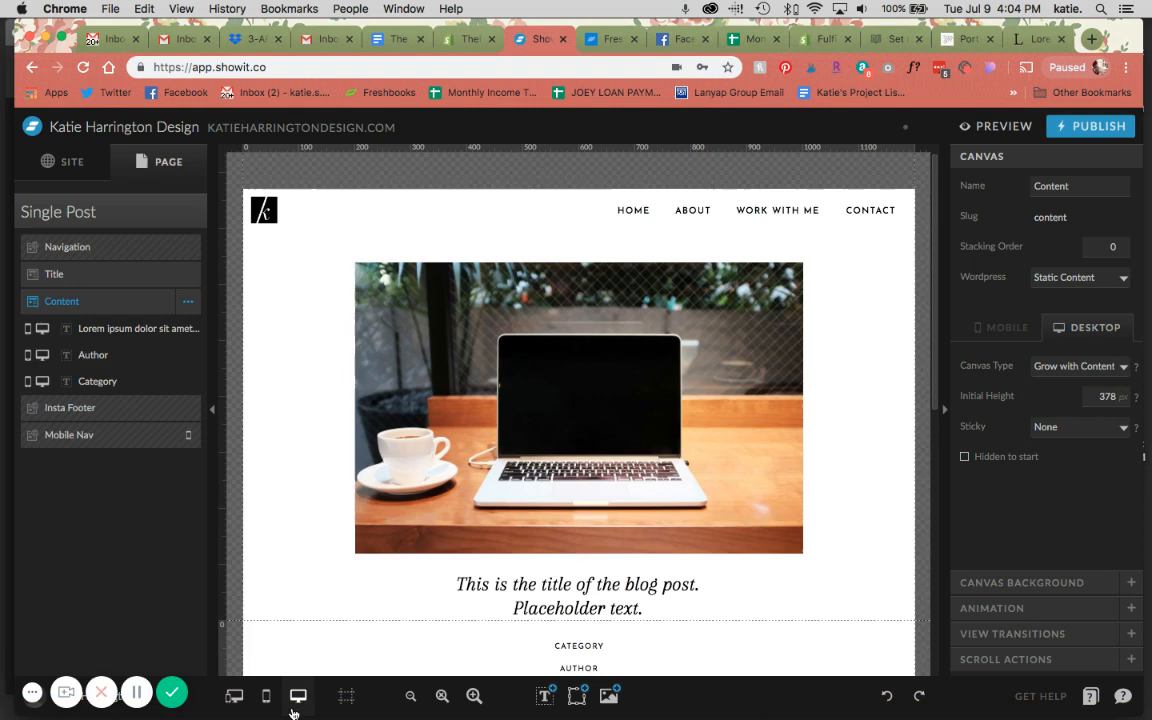
# Step: Add a New Canvas below Content on Single Post, then show the site pages list
pyautogui.click(194, 211)
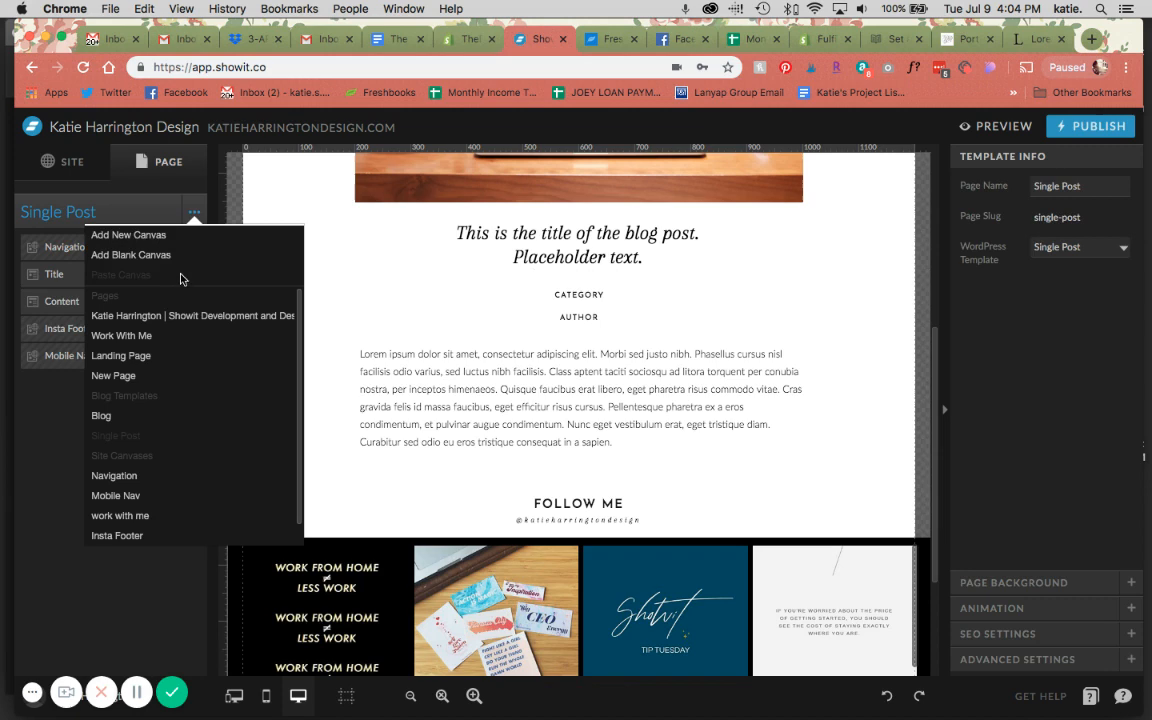
pyautogui.click(128, 234)
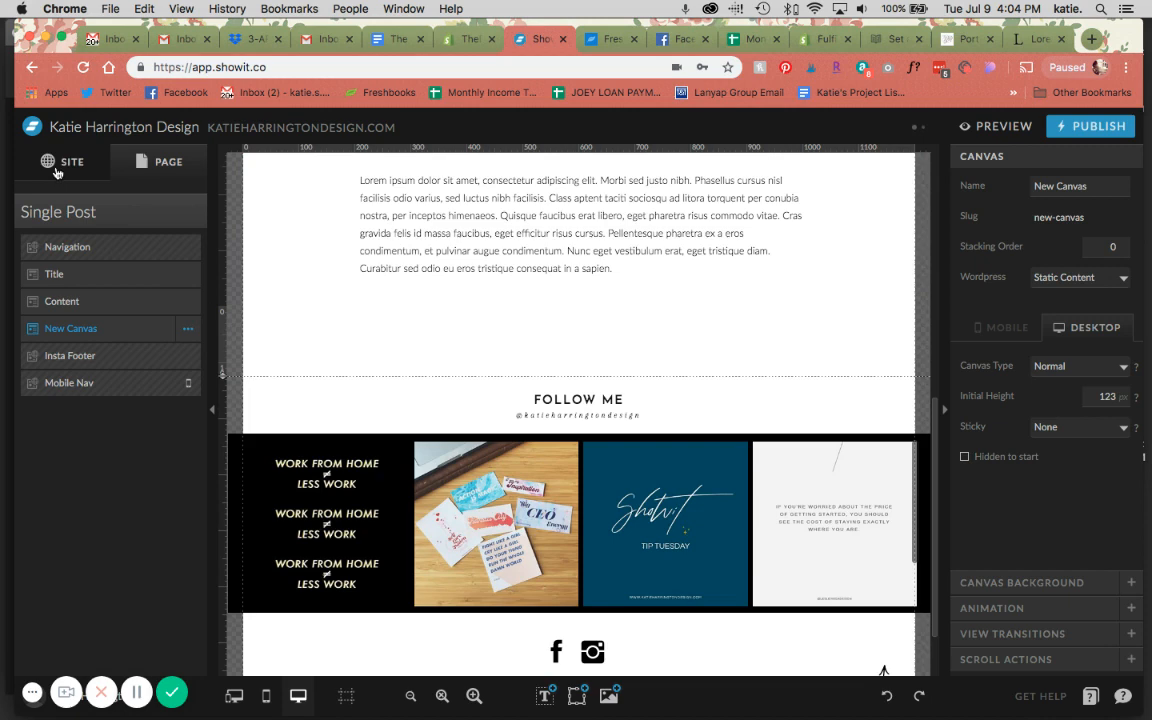
pyautogui.click(72, 161)
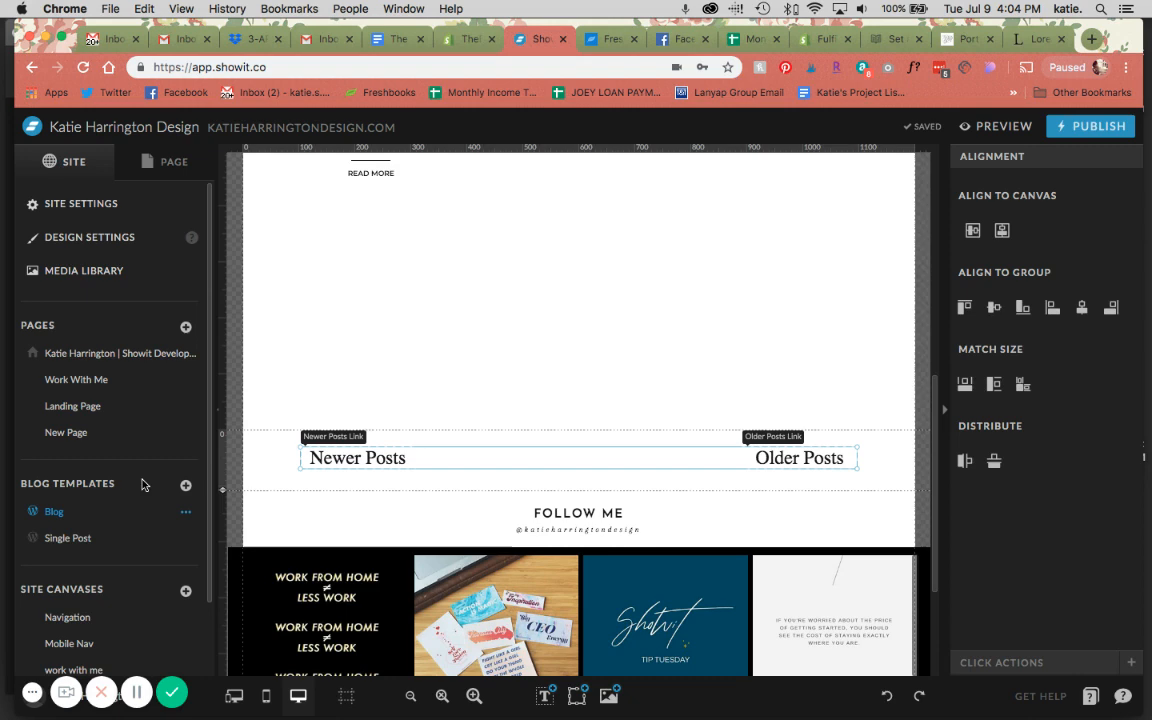
# Step: Back in Single Post, switch the pasted Older Posts link to Next Single Post Link
pyautogui.click(799, 458)
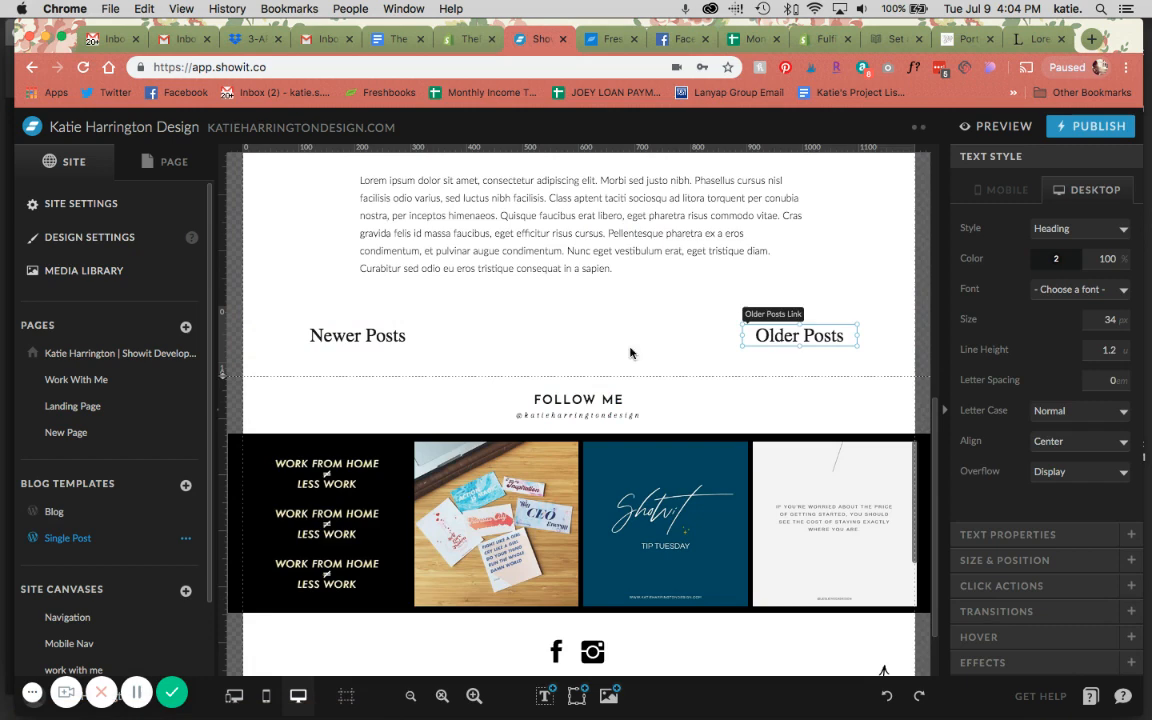
pyautogui.click(1045, 256)
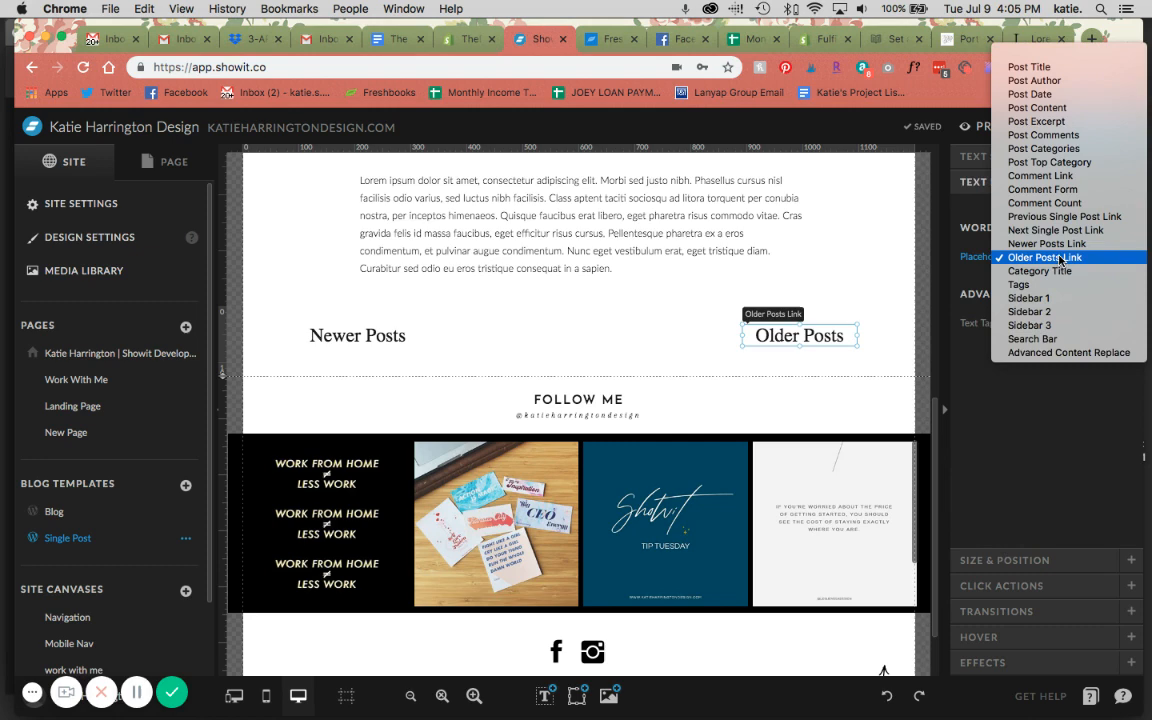
pyautogui.click(1044, 257)
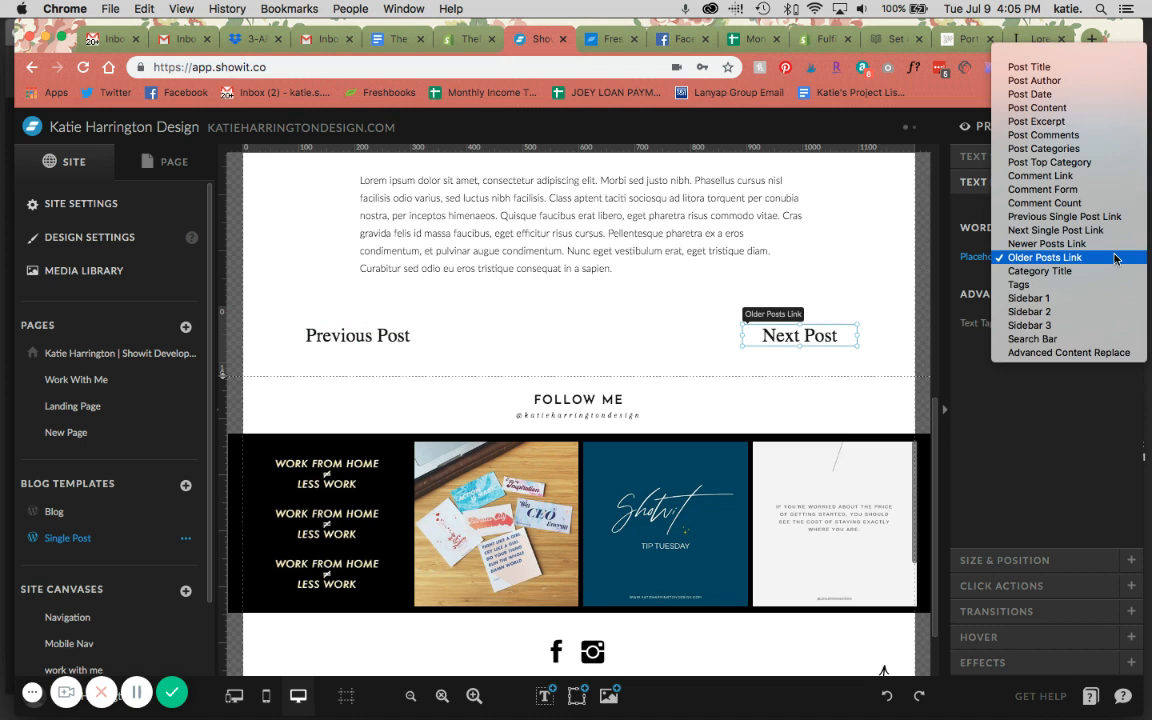
pyautogui.moveTo(1046, 243)
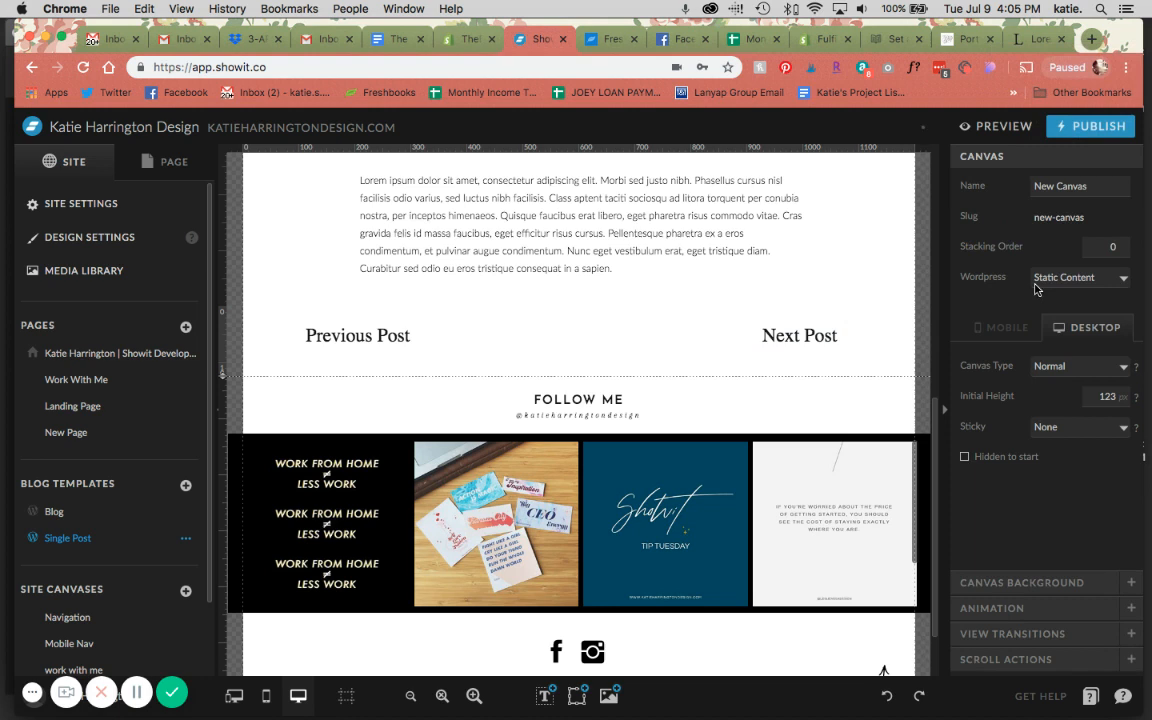
pyautogui.click(1080, 277)
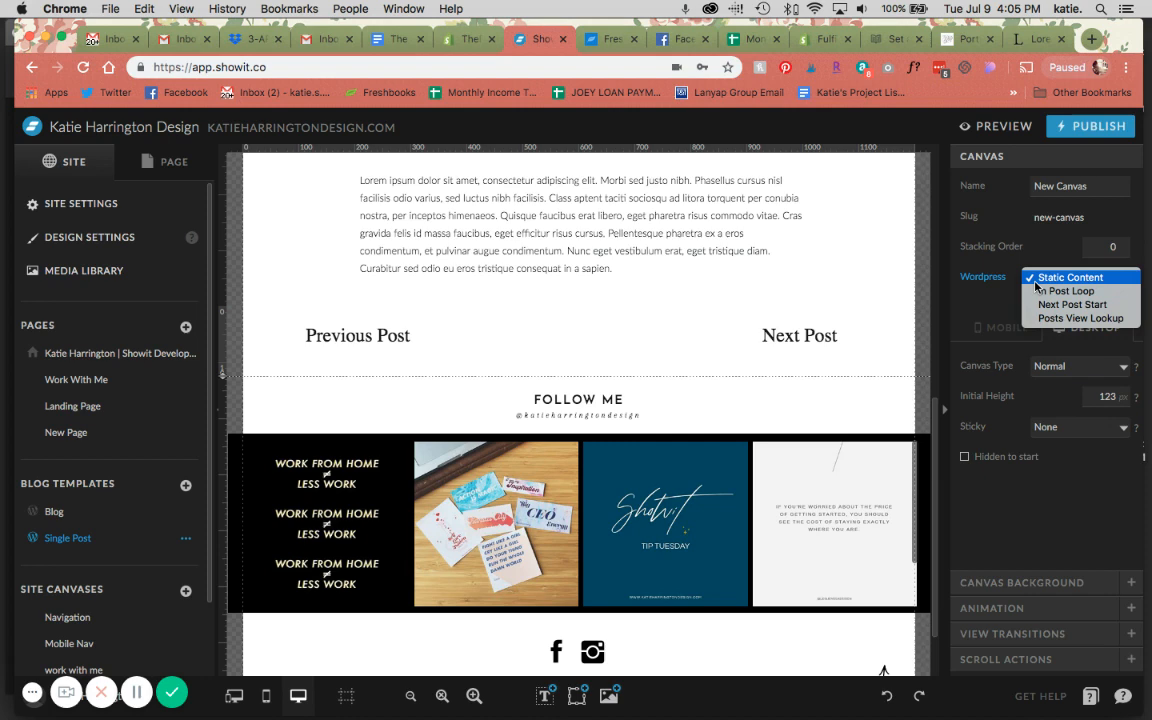
pyautogui.click(1070, 277)
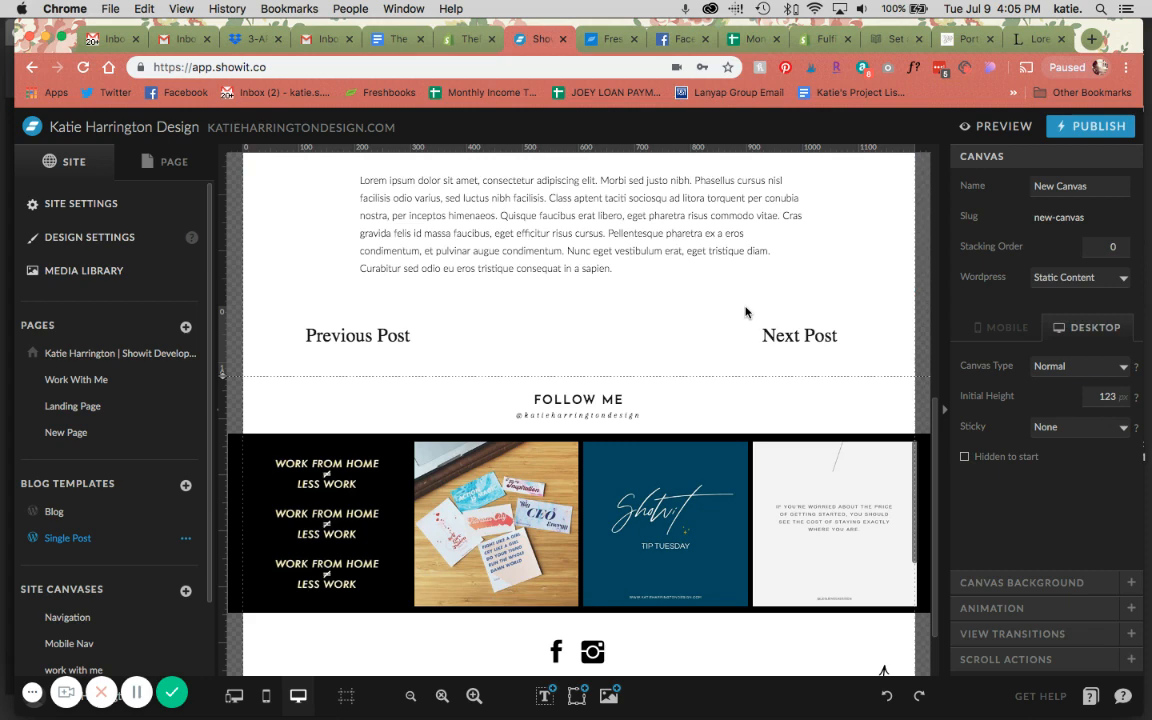
pyautogui.scroll(3)
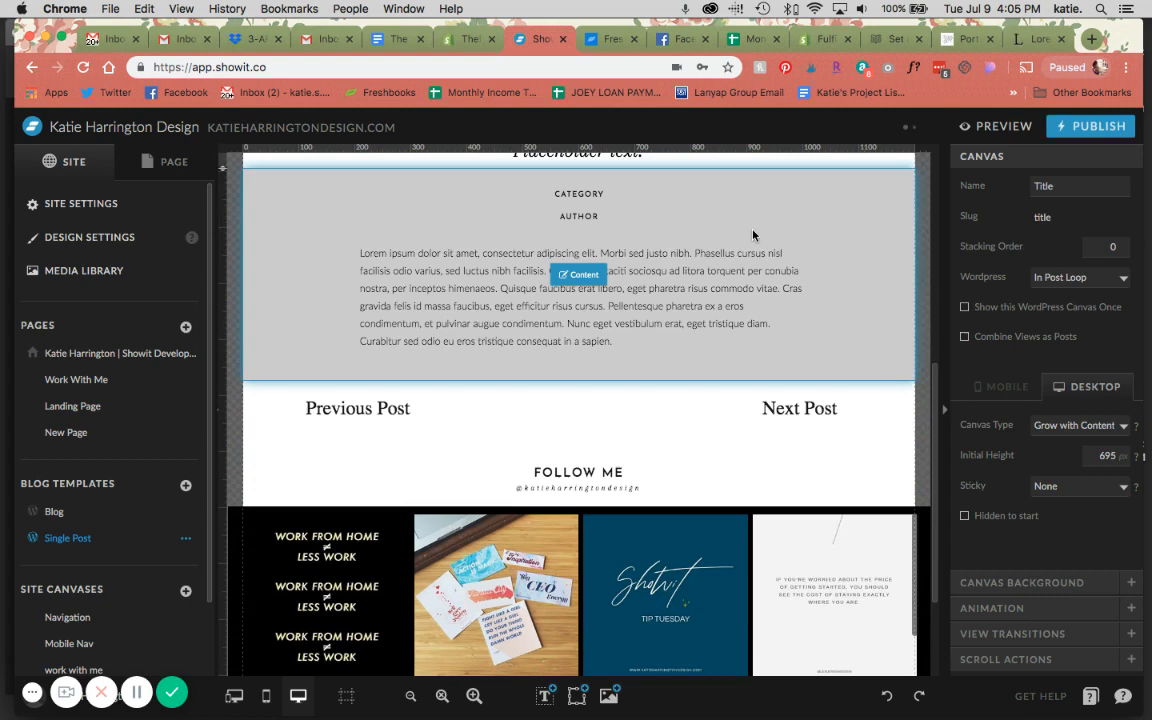
# Step: Rename the new canvas to Pagination
pyautogui.click(186, 212)
pyautogui.write('Pagin')
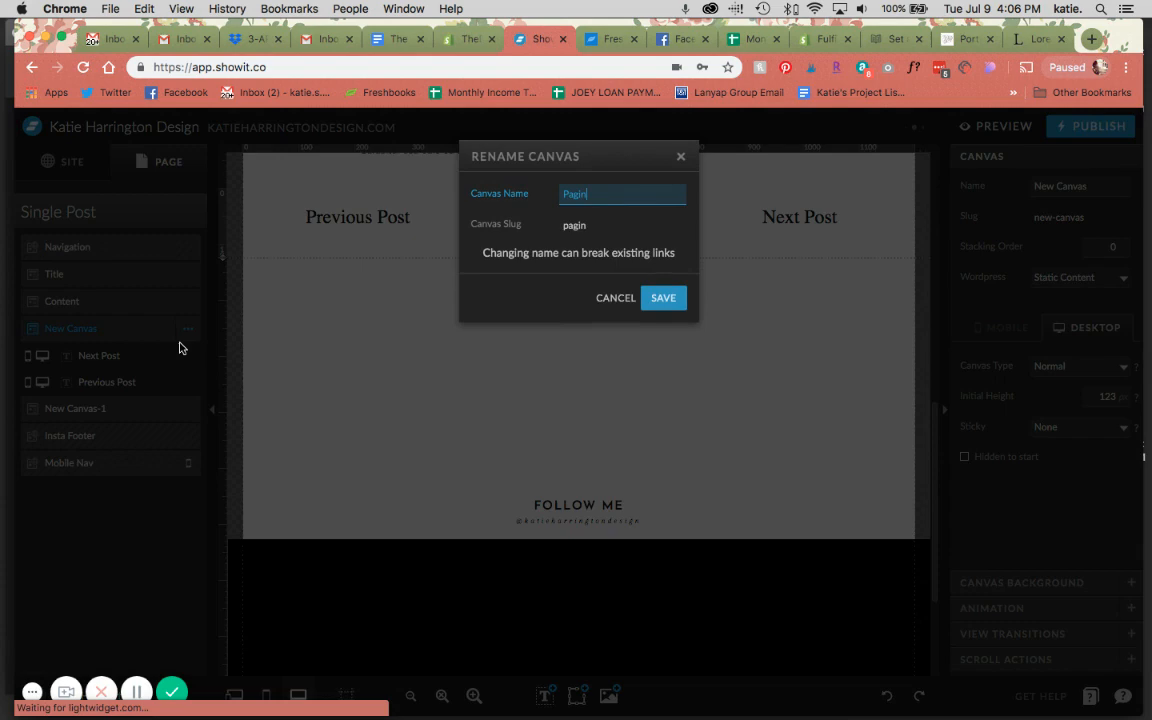
pyautogui.click(663, 297)
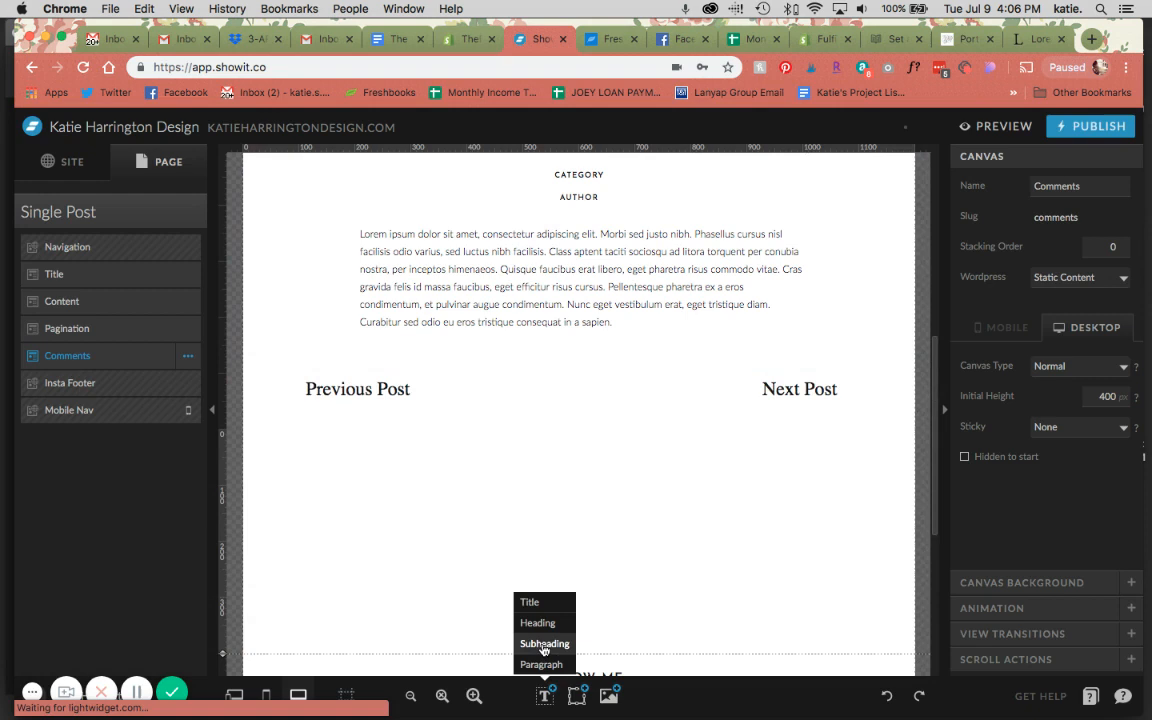
# Step: Add a subheading reading 'Comments will show up right here' to the Comments canvas
pyautogui.click(544, 643)
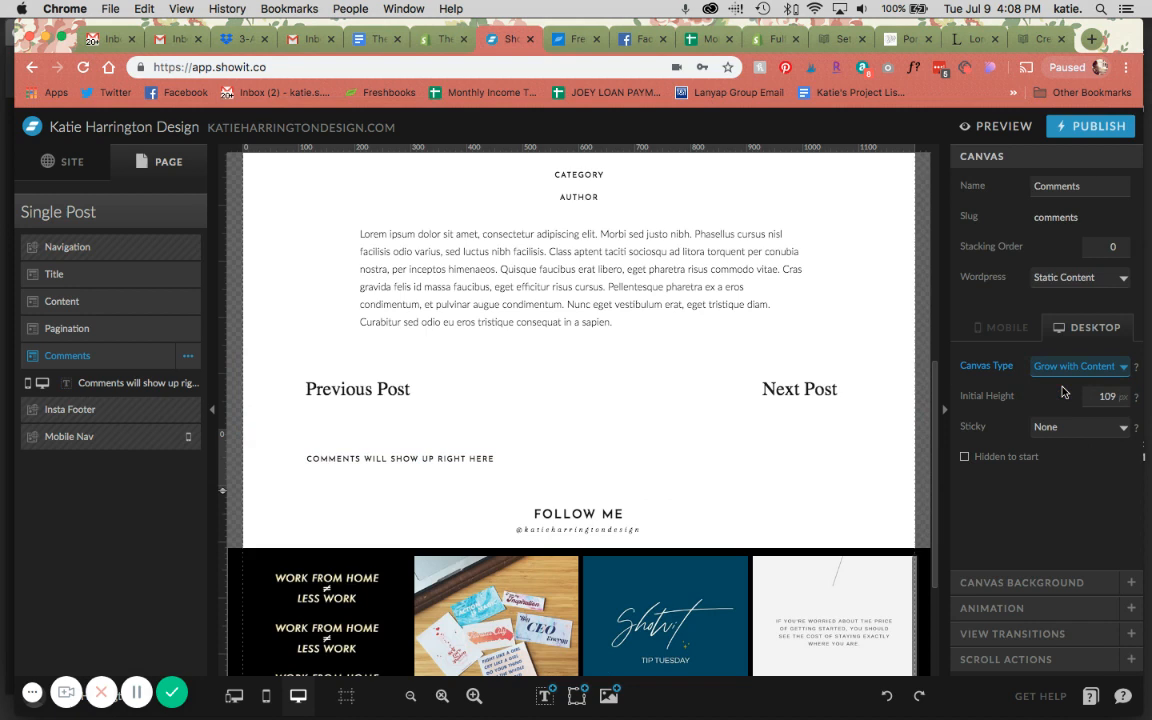
pyautogui.click(400, 458)
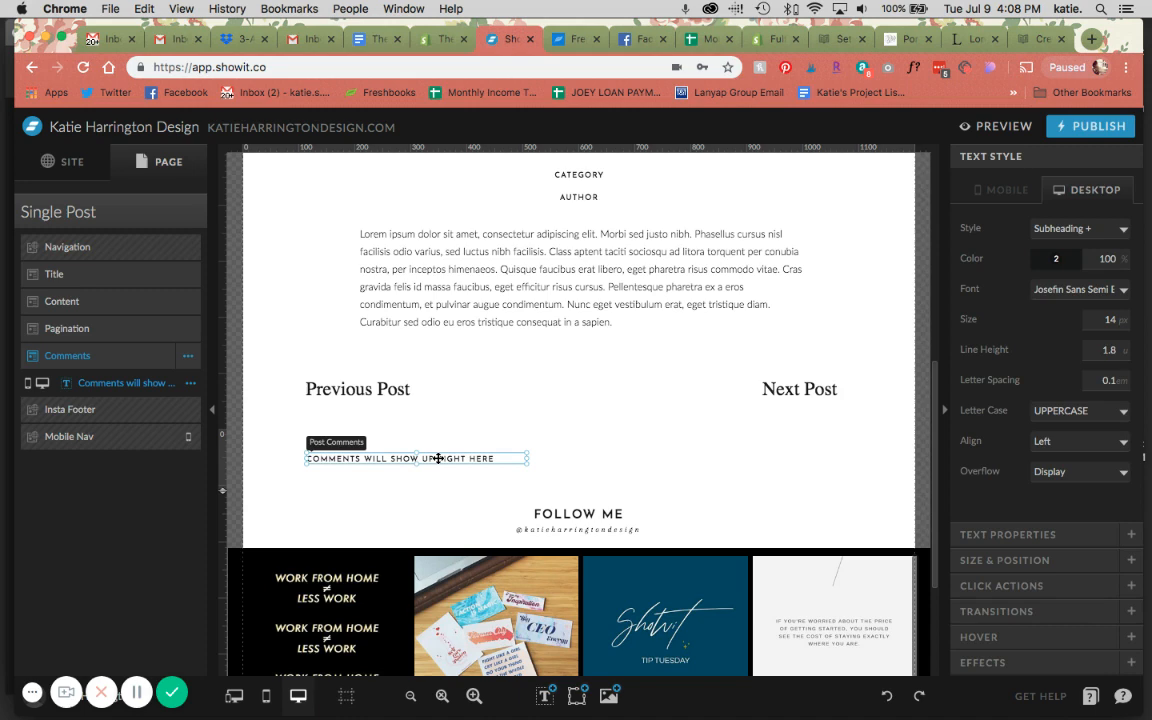
# Step: Set the new text box's WordPress placeholder to Post Comments
pyautogui.click(1078, 228)
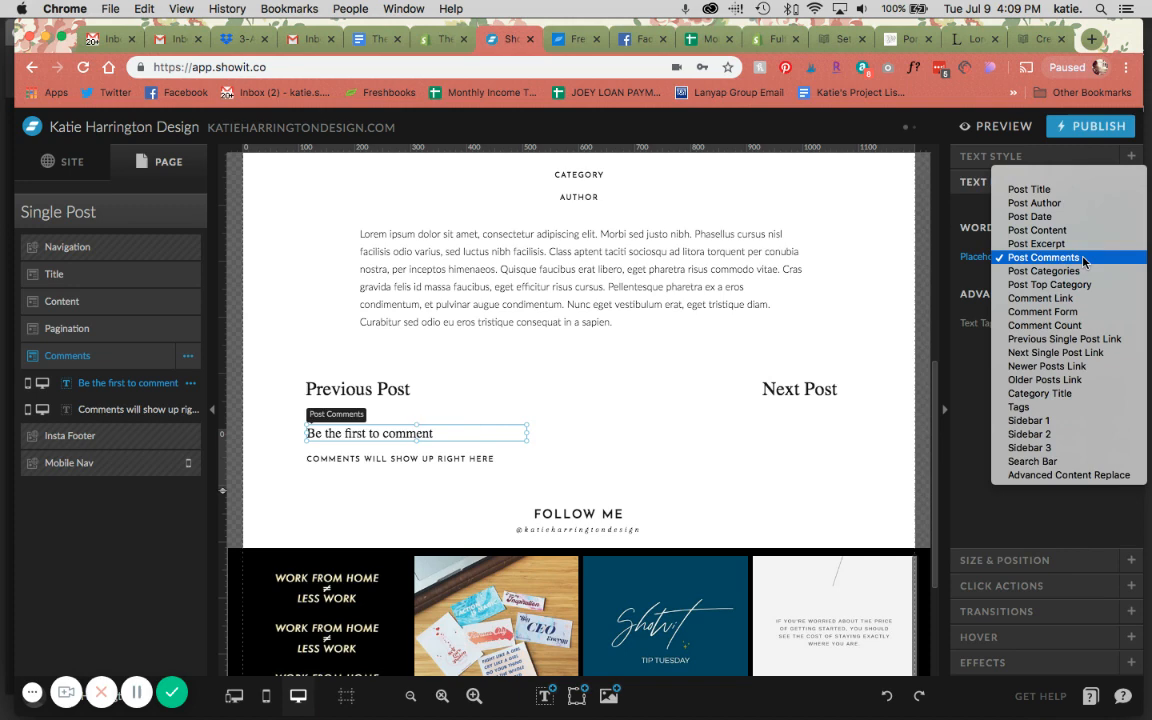
pyautogui.click(1040, 298)
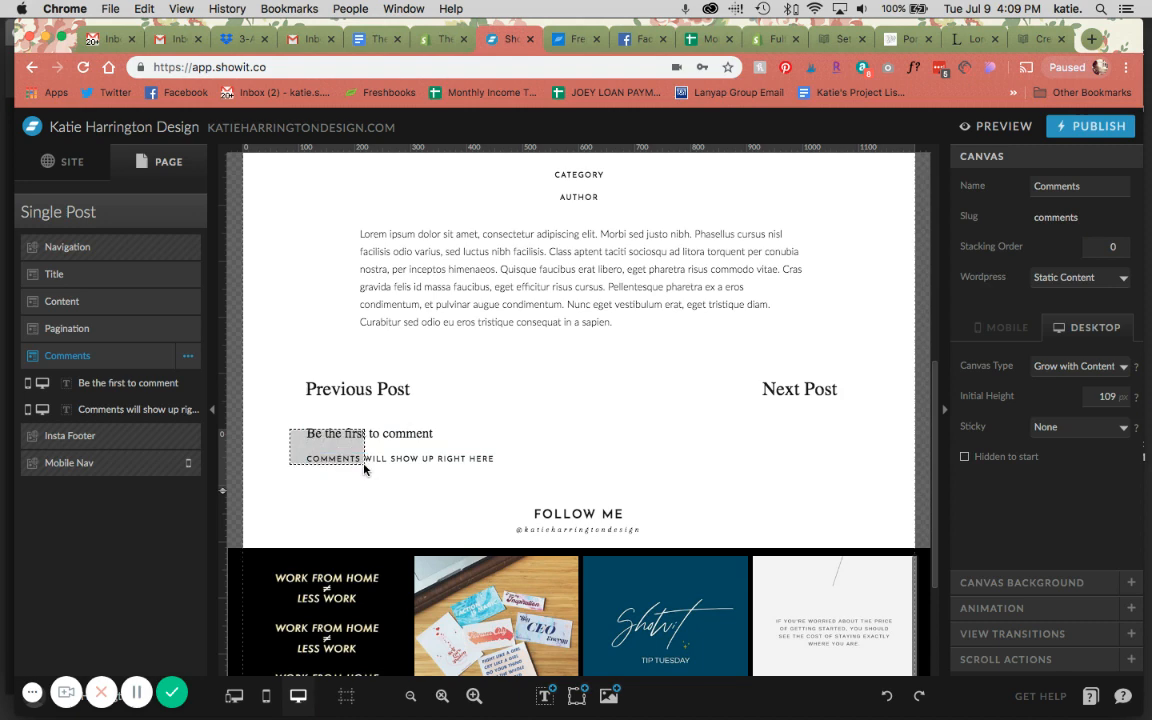
# Step: Add a Comments Form canvas and enlarge its comments text box to 663 × 204 px
pyautogui.click(194, 211)
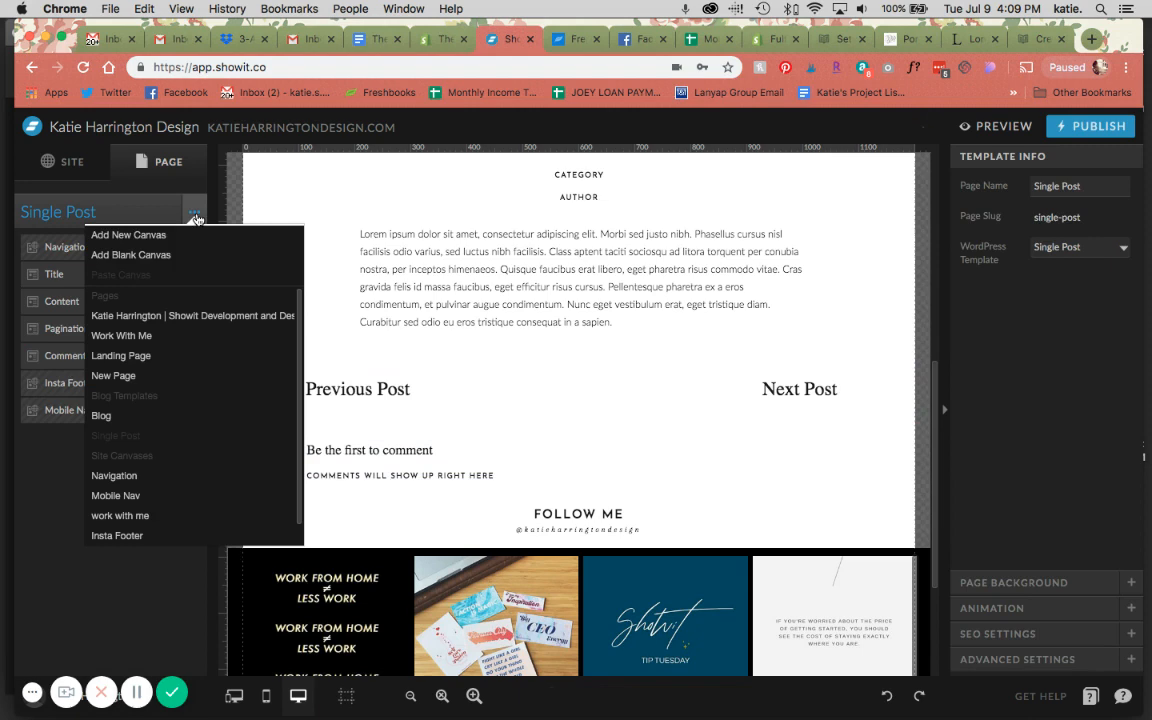
pyautogui.click(128, 234)
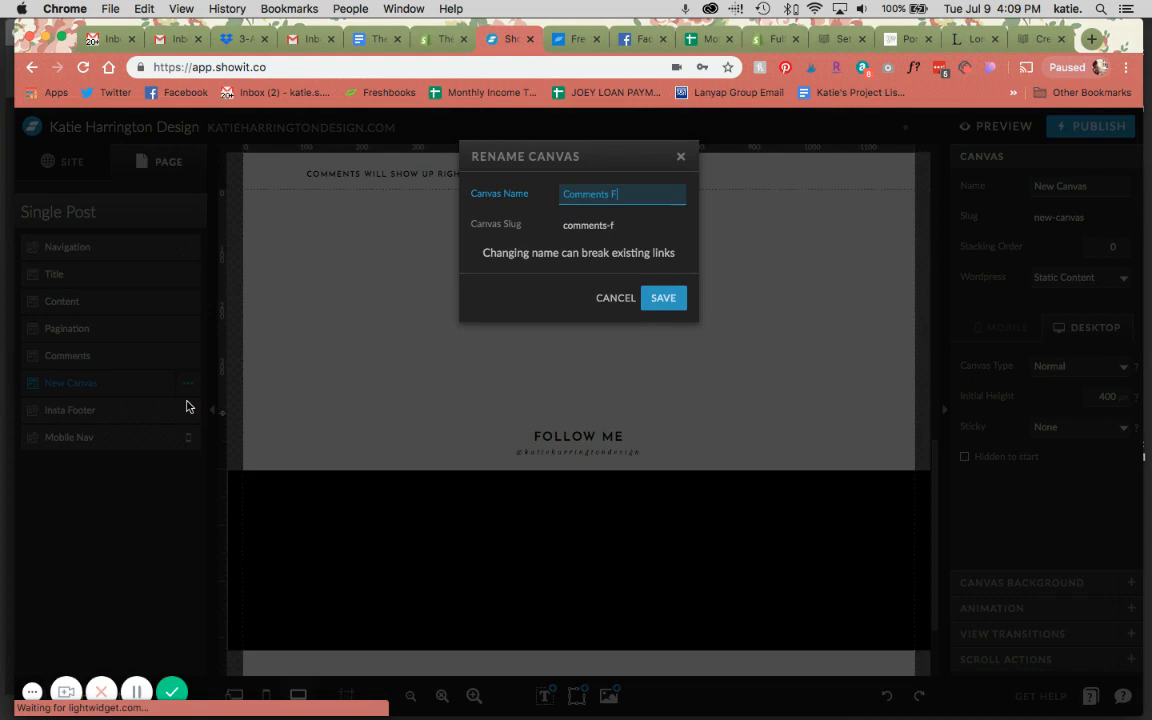
pyautogui.click(663, 297)
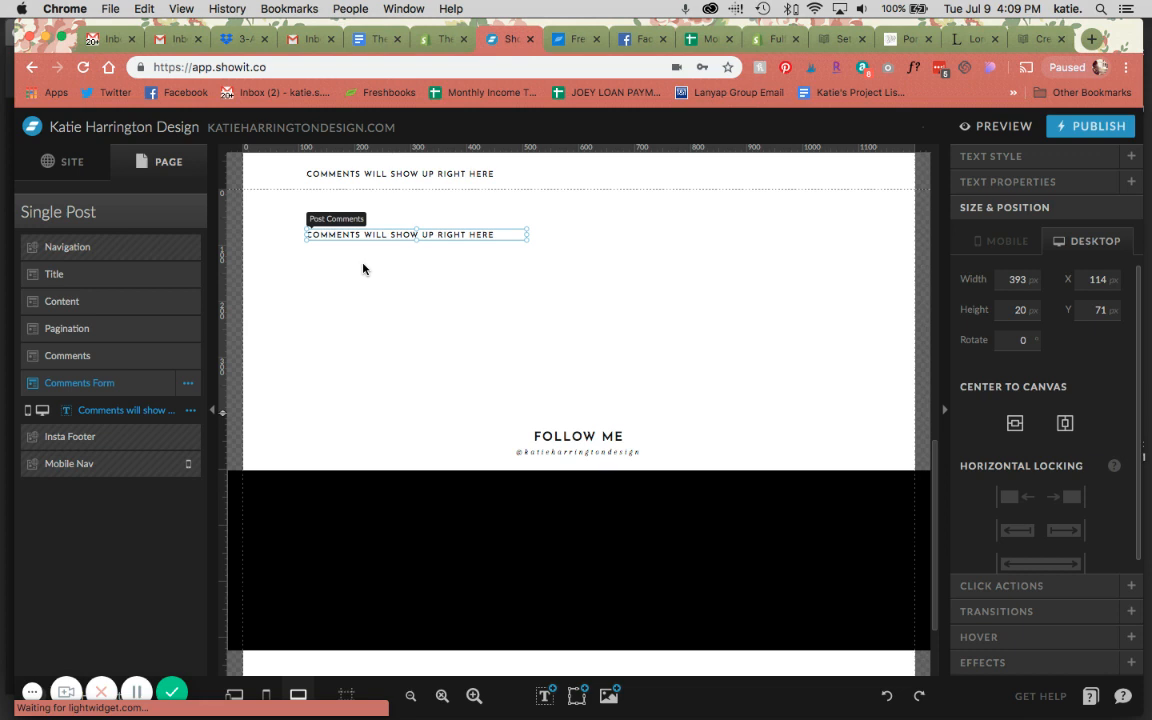
pyautogui.moveTo(525, 240); pyautogui.dragTo(678, 327)
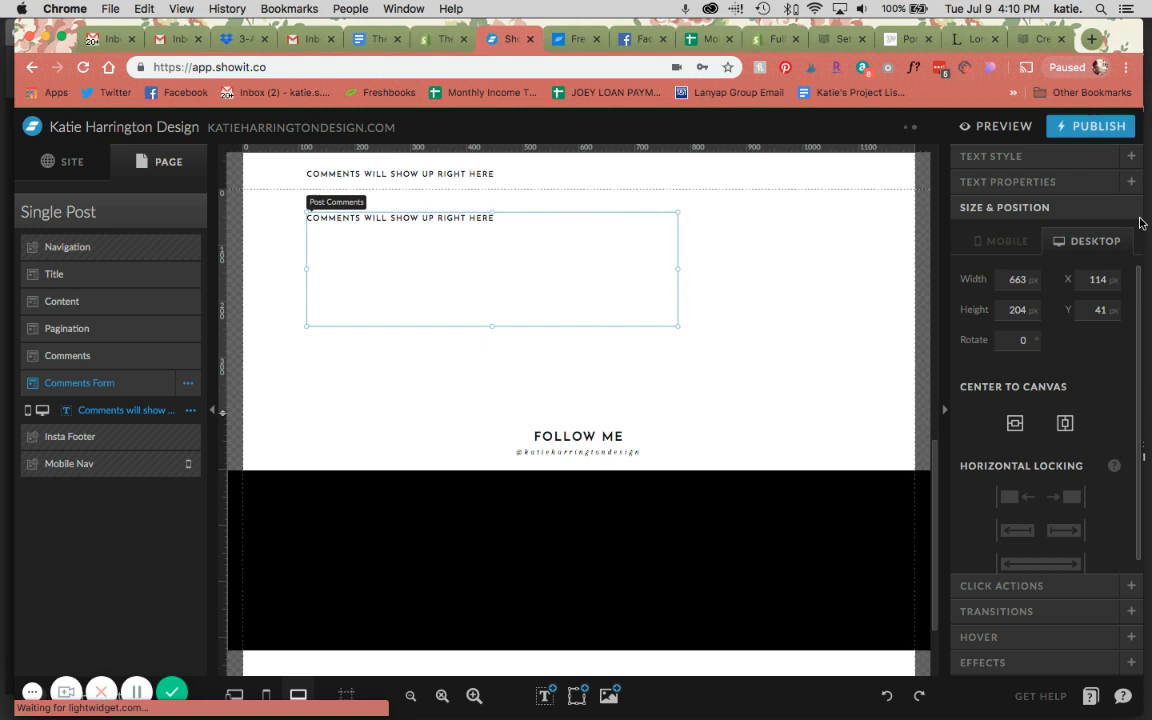